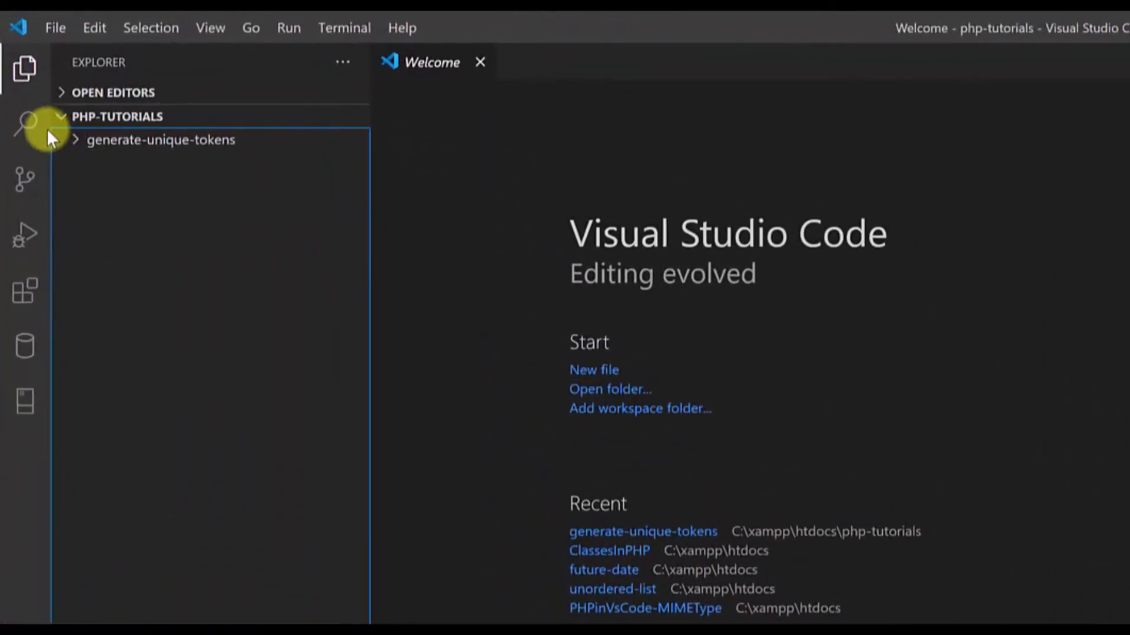
pyautogui.moveTo(156, 272)
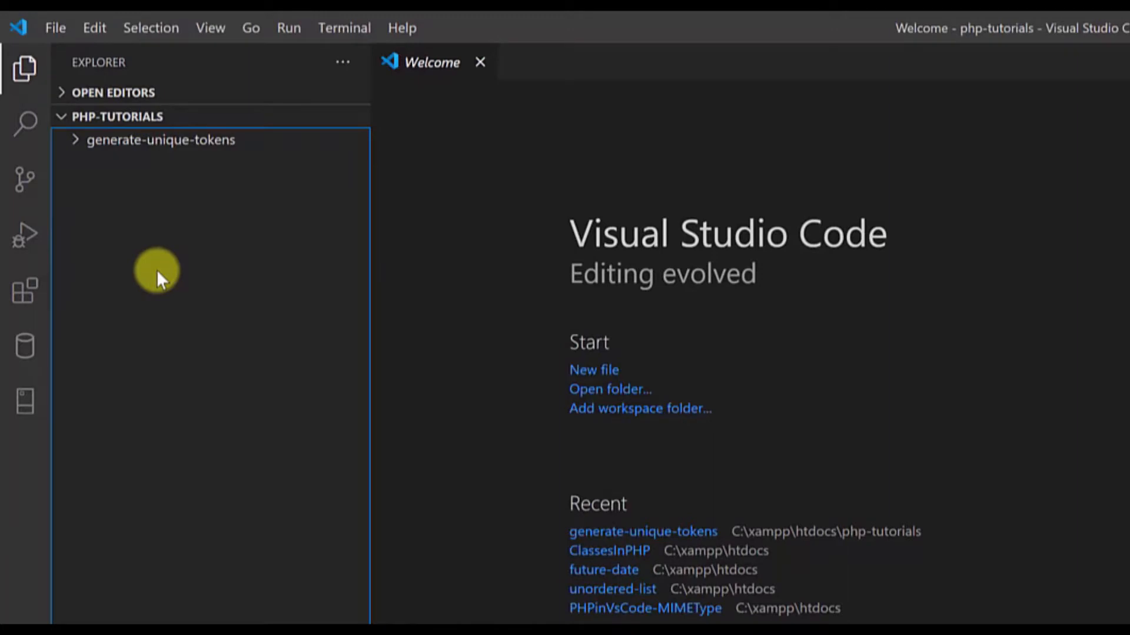
# Step: Create a password-hash folder in php-tutorials containing a new empty index.php file
pyautogui.click(295, 116)
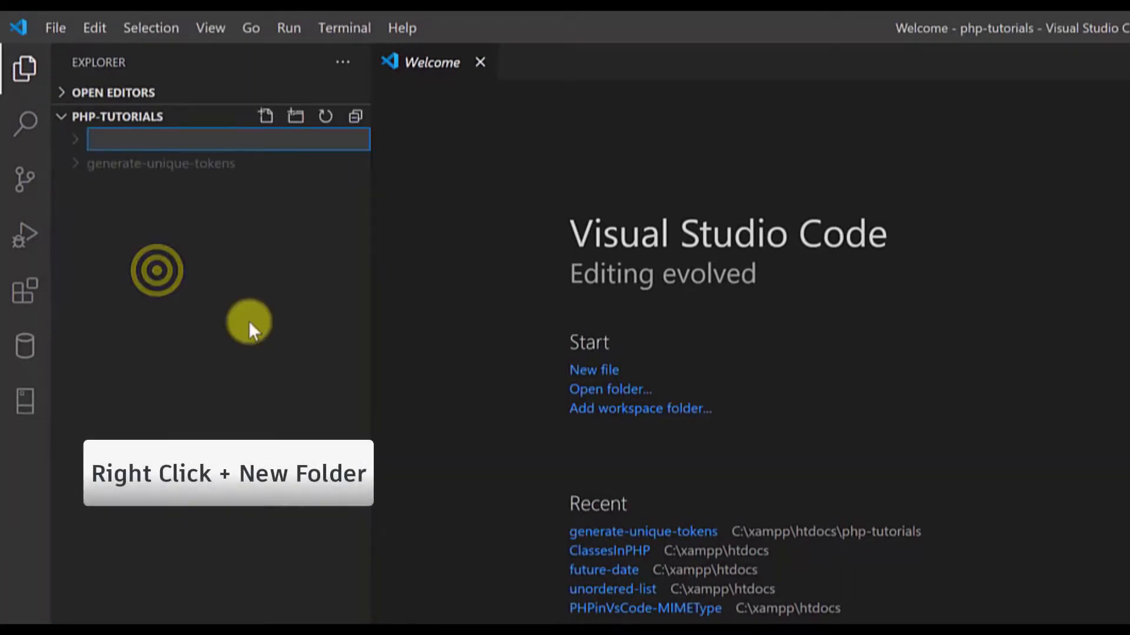
pyautogui.write('passwo')
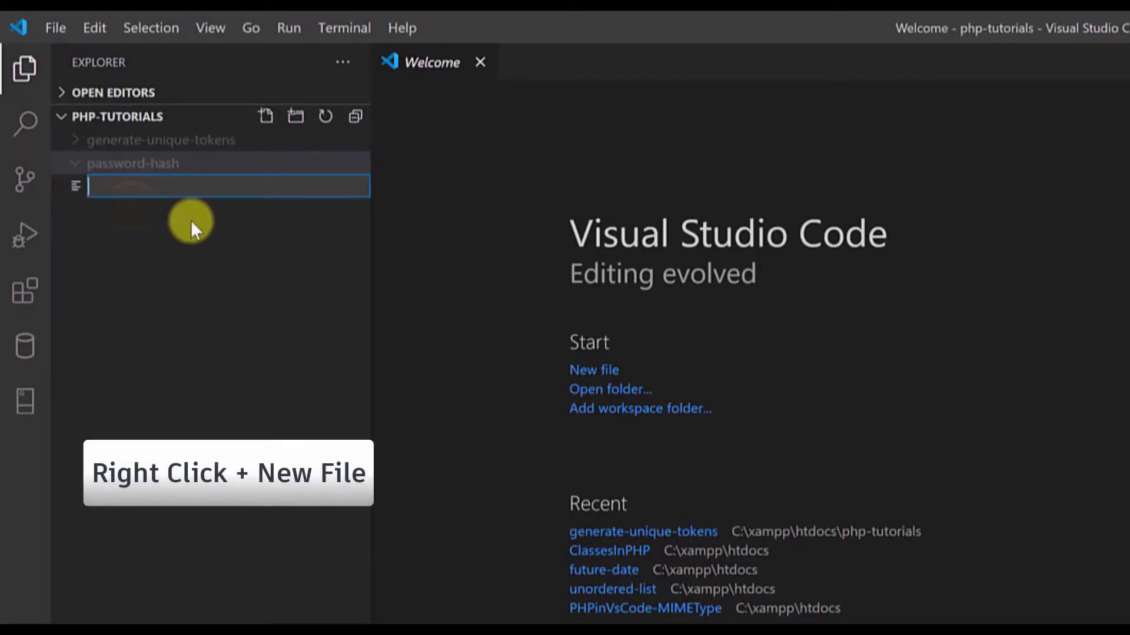
pyautogui.write('index.php')
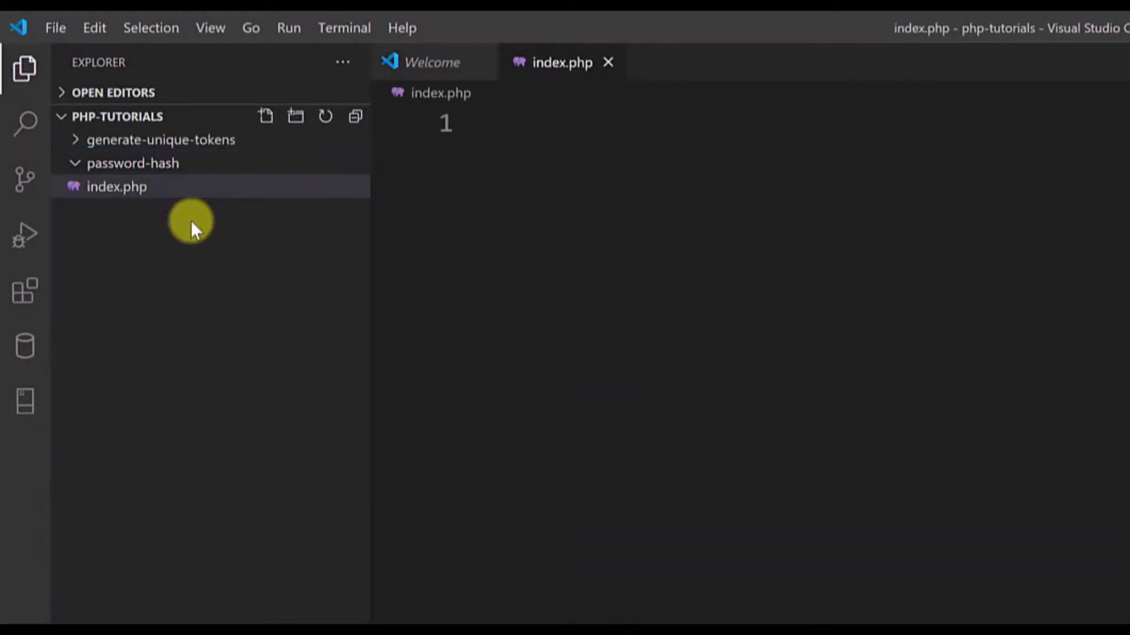
# Step: Begin index.php with <?php and a password_hash( call on line 2 via IntelliSense
pyautogui.write('<?php')
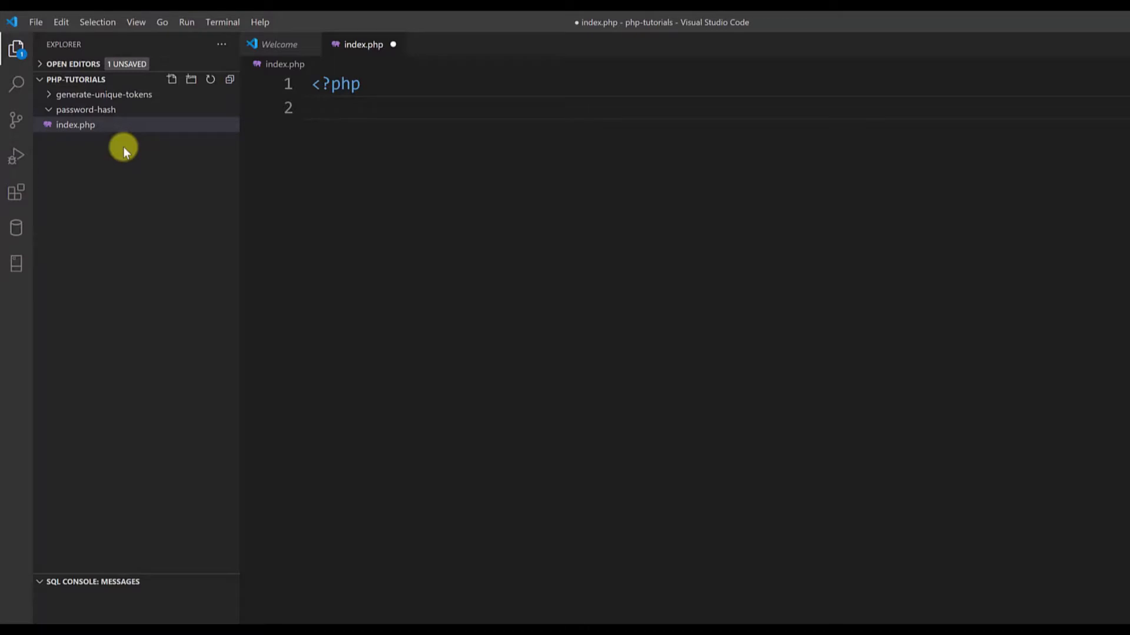
pyautogui.click(312, 107)
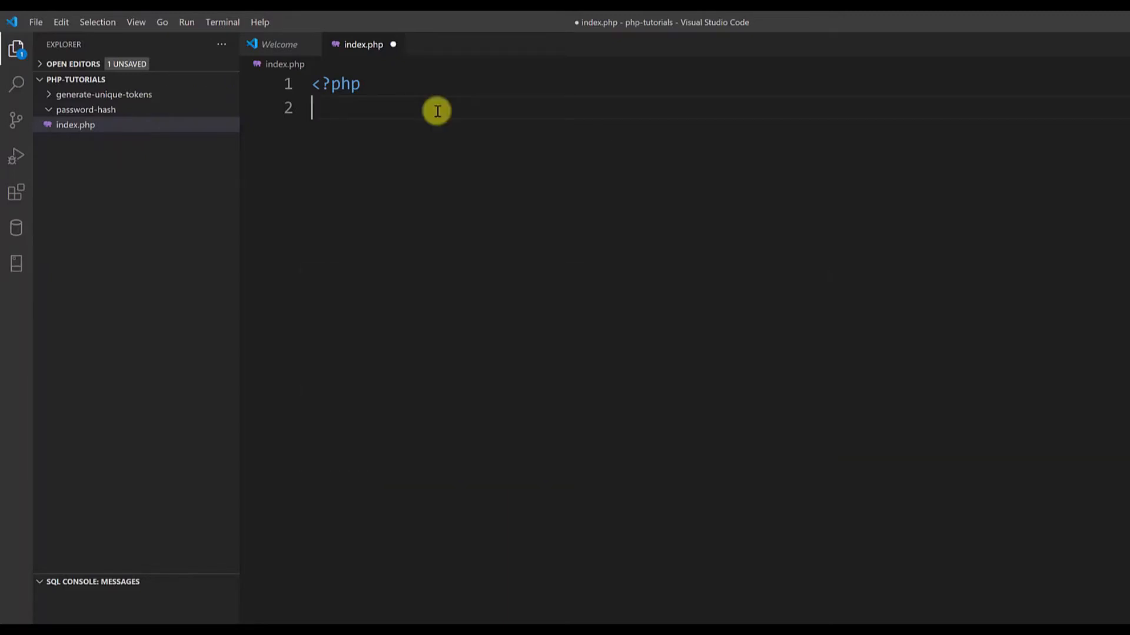
pyautogui.write('password_hash(')
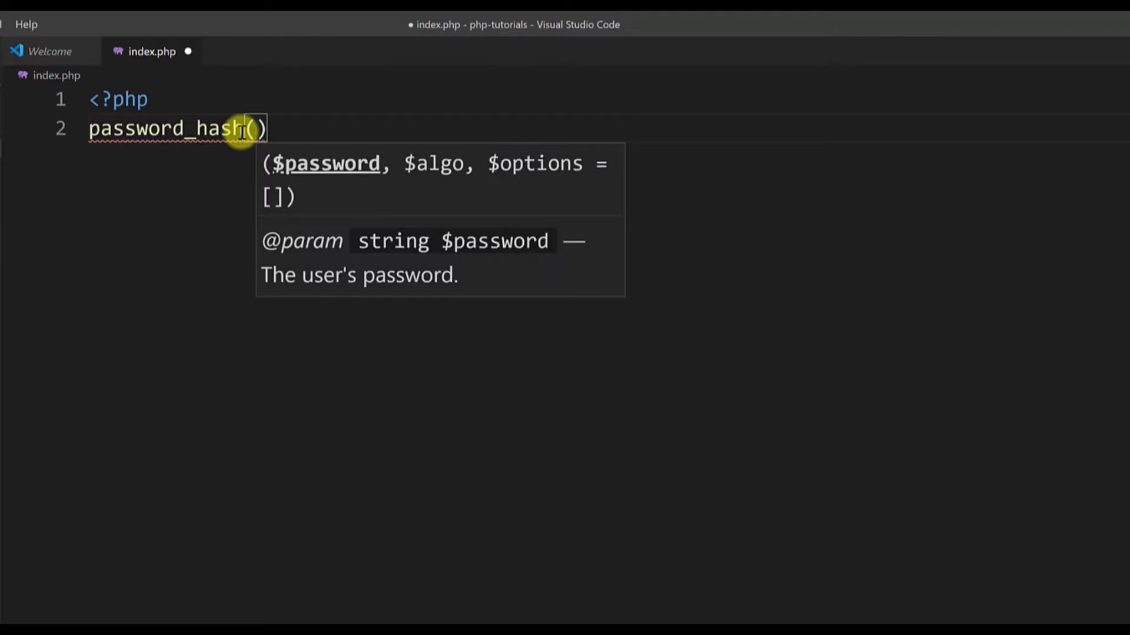
# Step: Complete line 2 as password_hash('test123', PASSWORD_DEFAULT); with the default algorithm
pyautogui.write("'test123'")
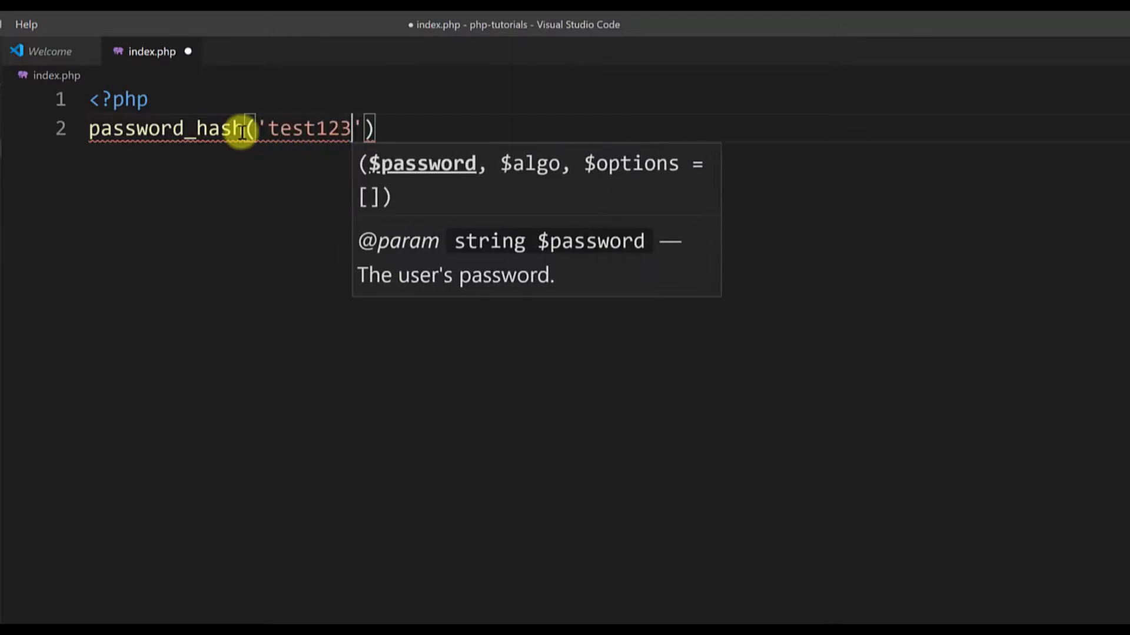
pyautogui.write(',')
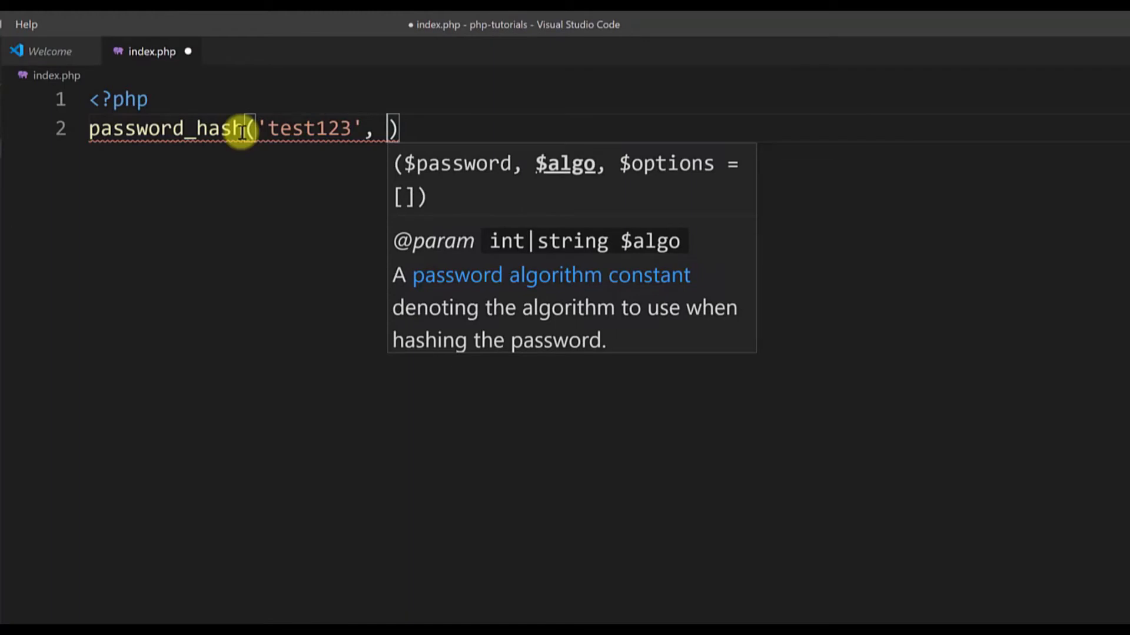
pyautogui.write('PA')
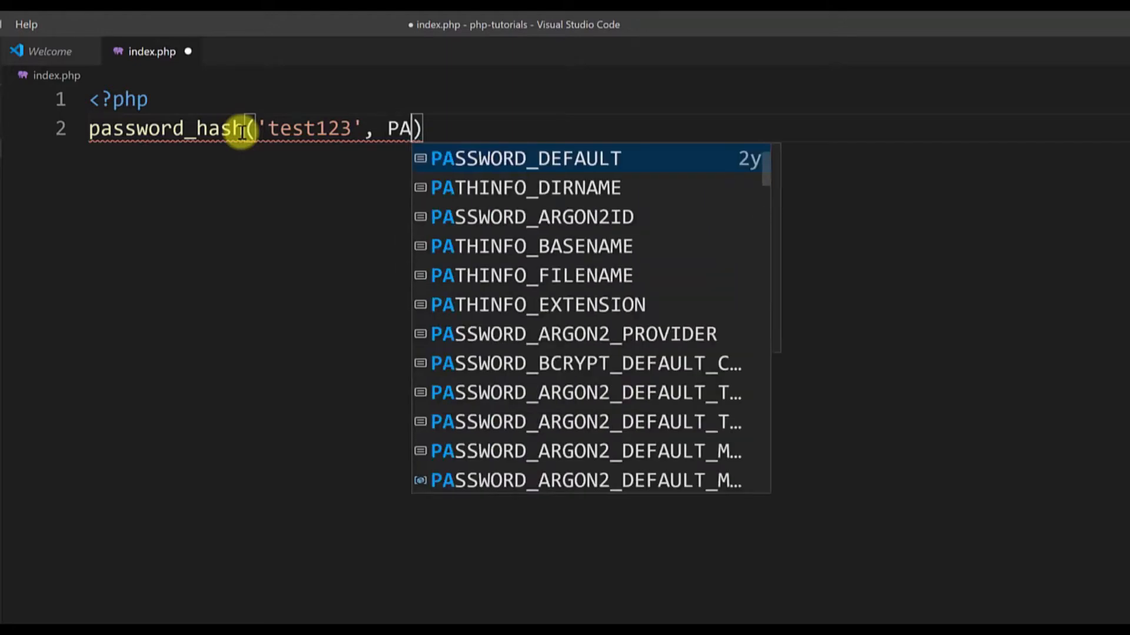
pyautogui.write('SSWIO')
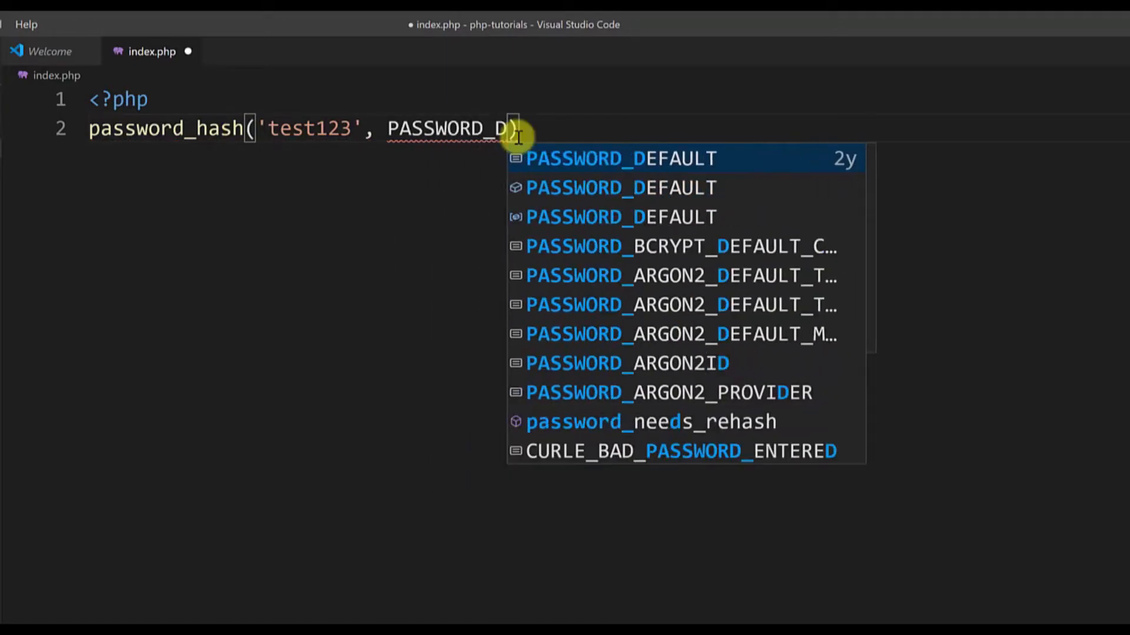
pyautogui.click(621, 159)
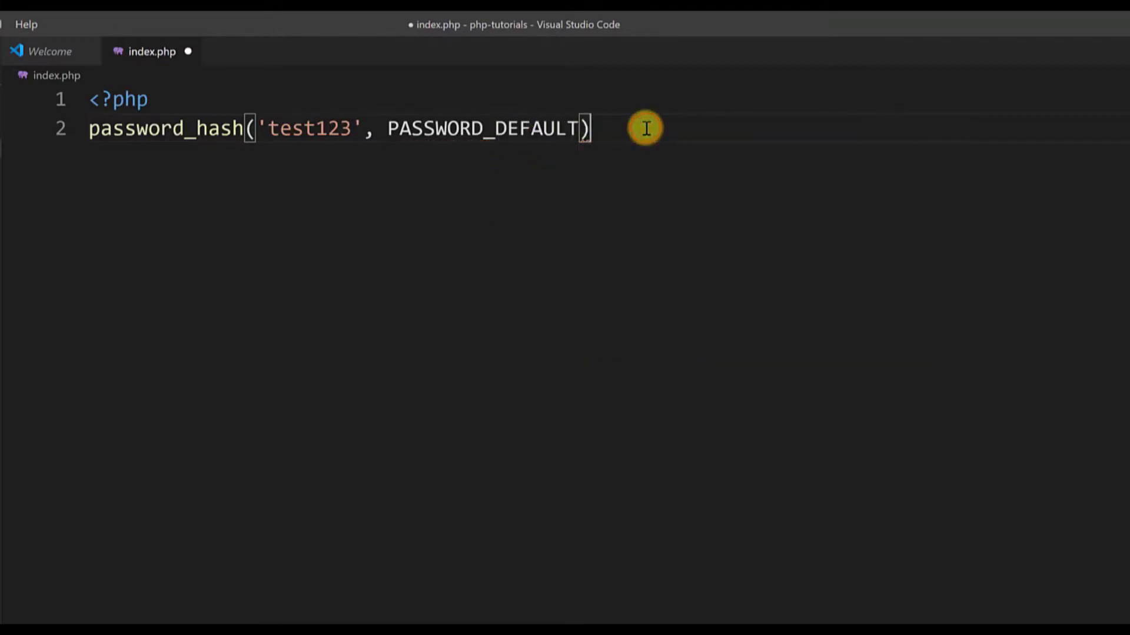
pyautogui.write(';')
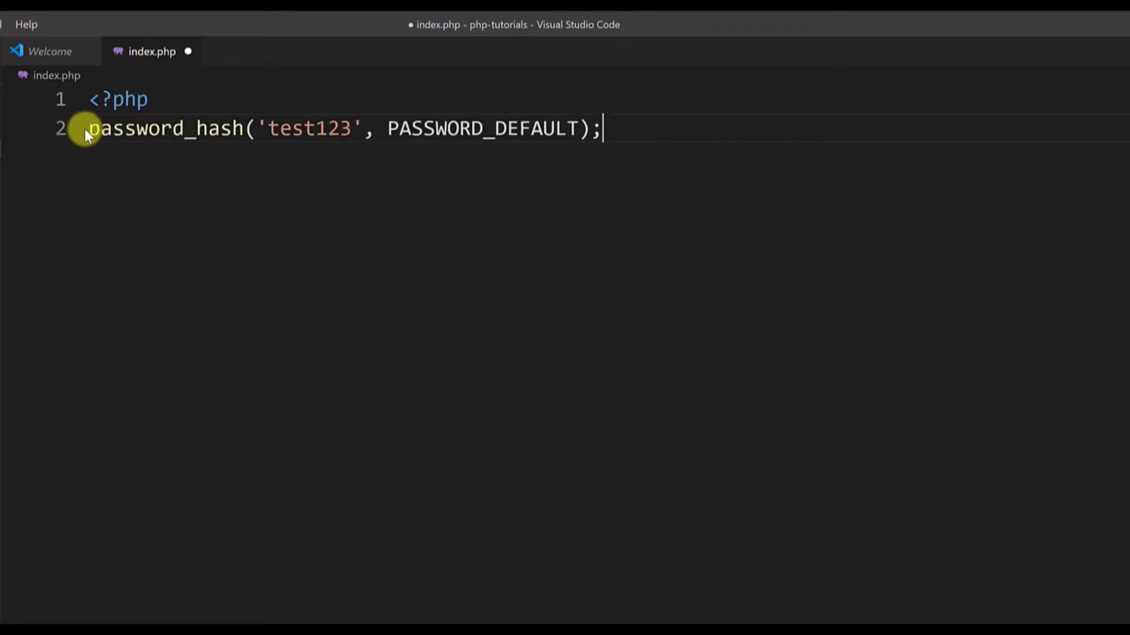
pyautogui.moveTo(129, 129)
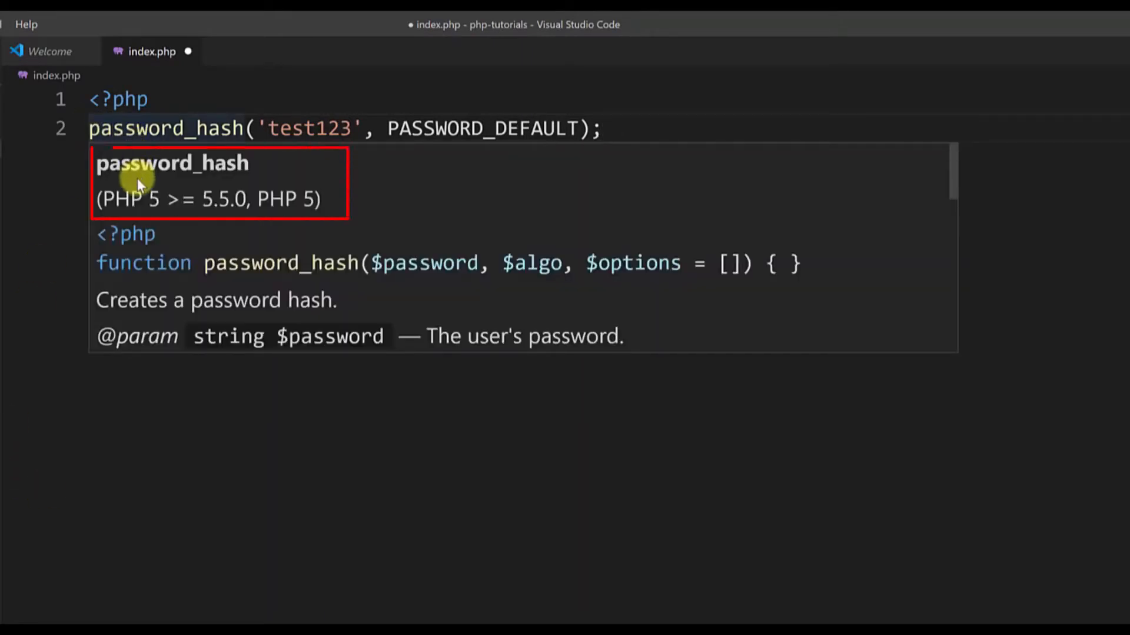
pyautogui.moveTo(142, 149)
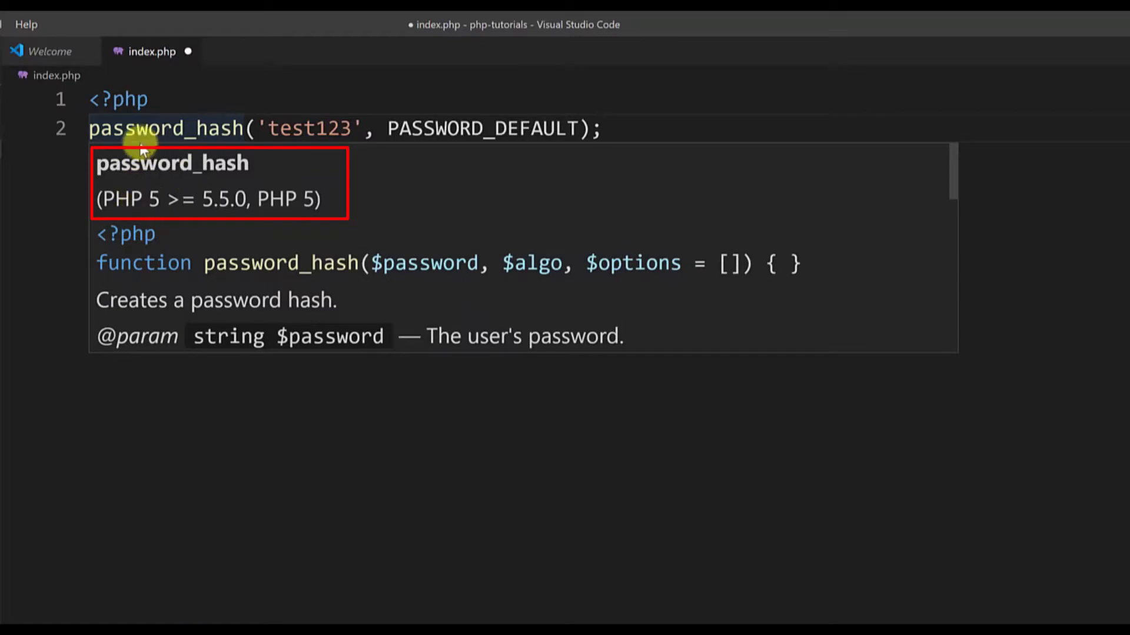
pyautogui.moveTo(144, 112)
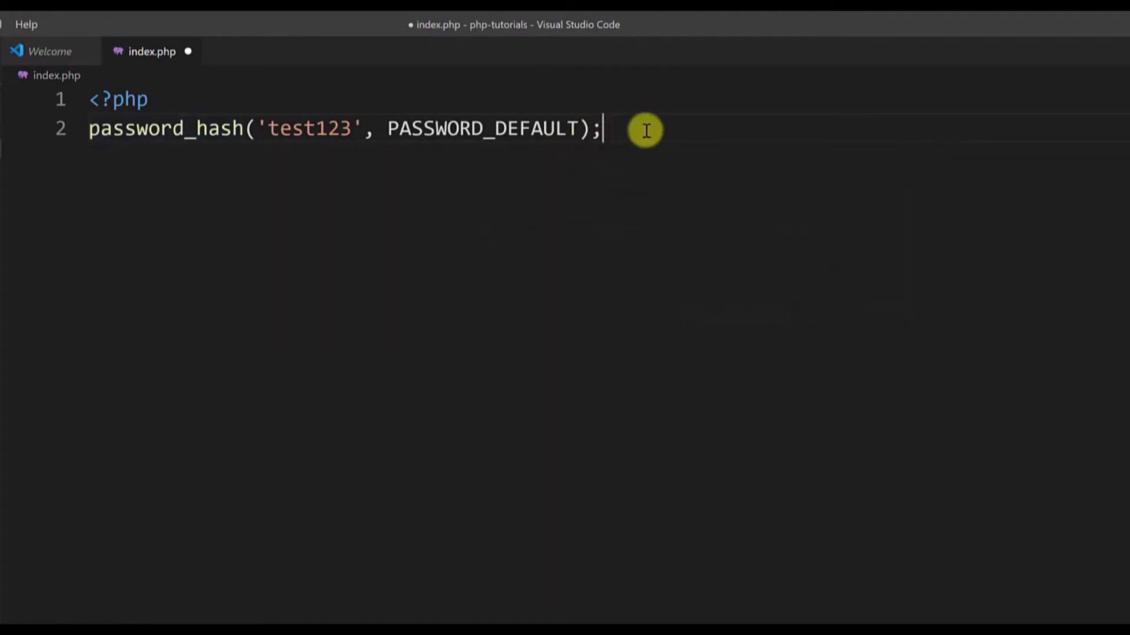
pyautogui.moveTo(191, 129)
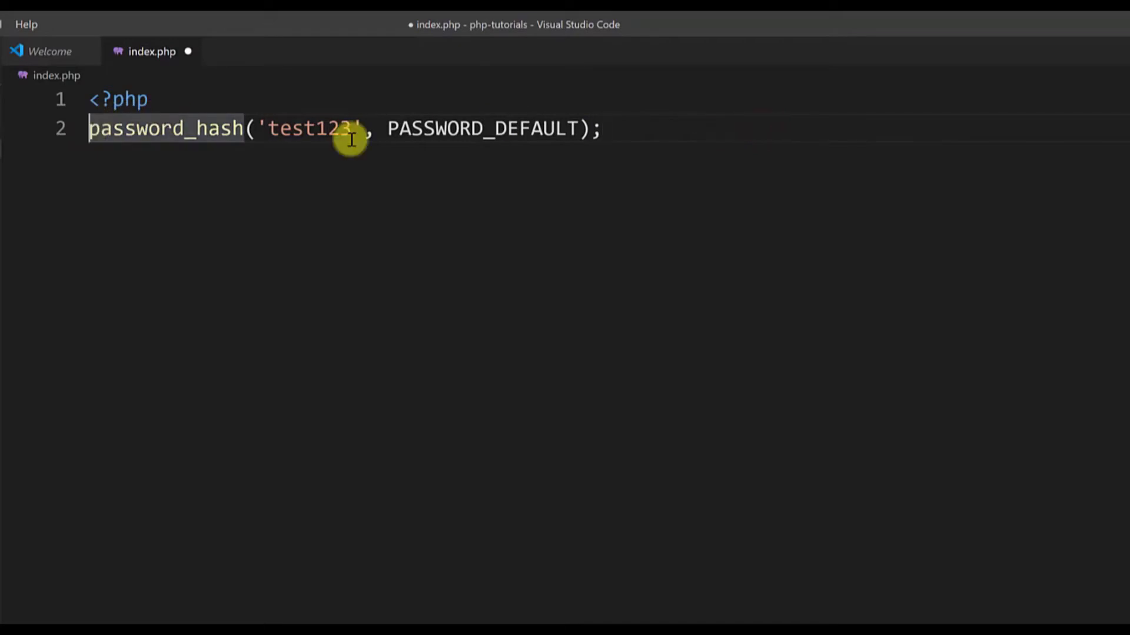
# Step: Assign the hash to $hash and echo $hash . "<br />"; on line 3
pyautogui.write('$hash =')
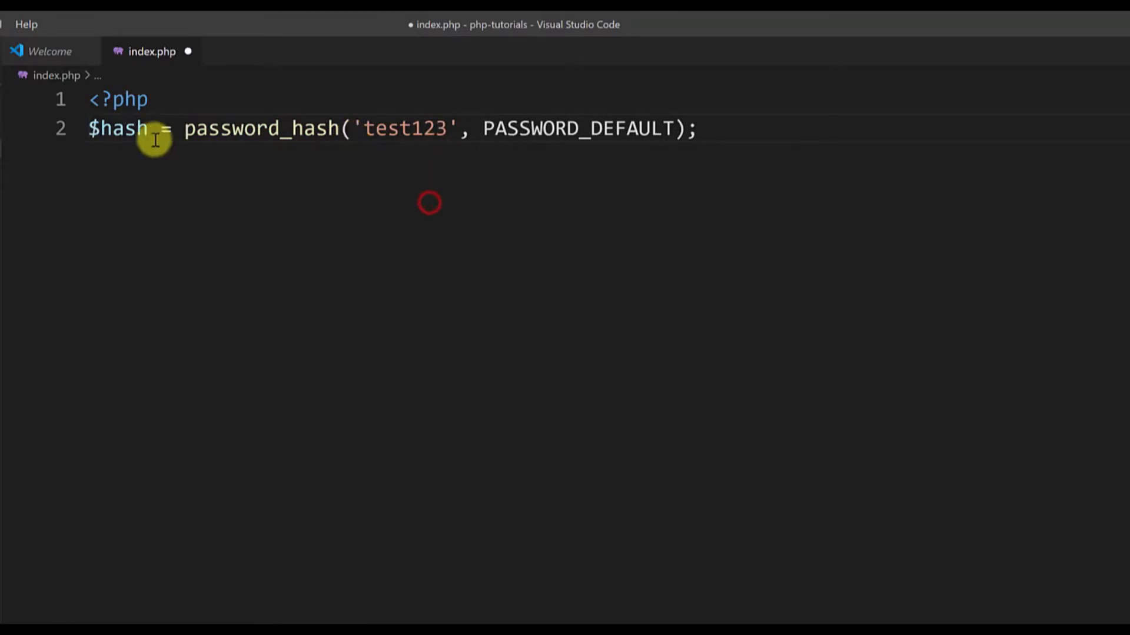
pyautogui.click(694, 129)
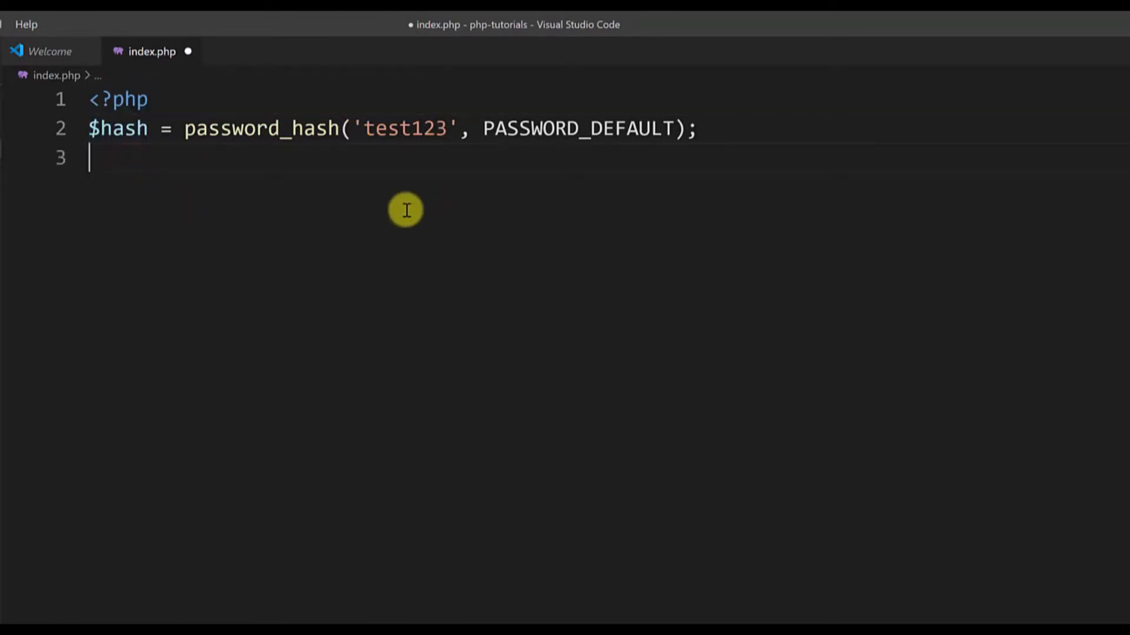
pyautogui.write('e')
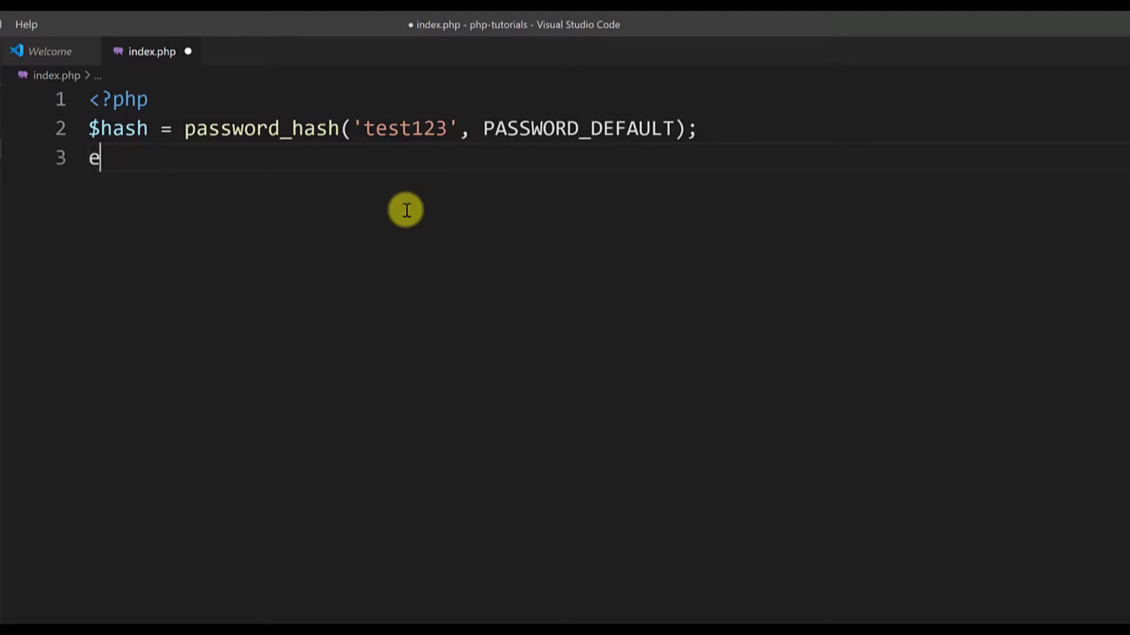
pyautogui.write('cho $')
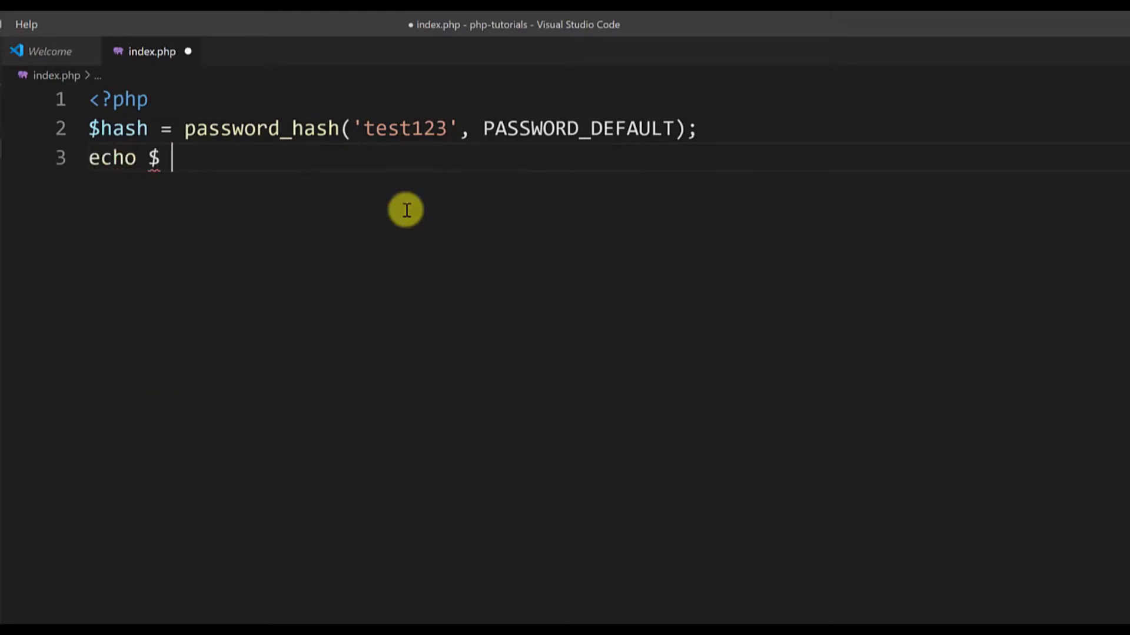
pyautogui.write('hash /')
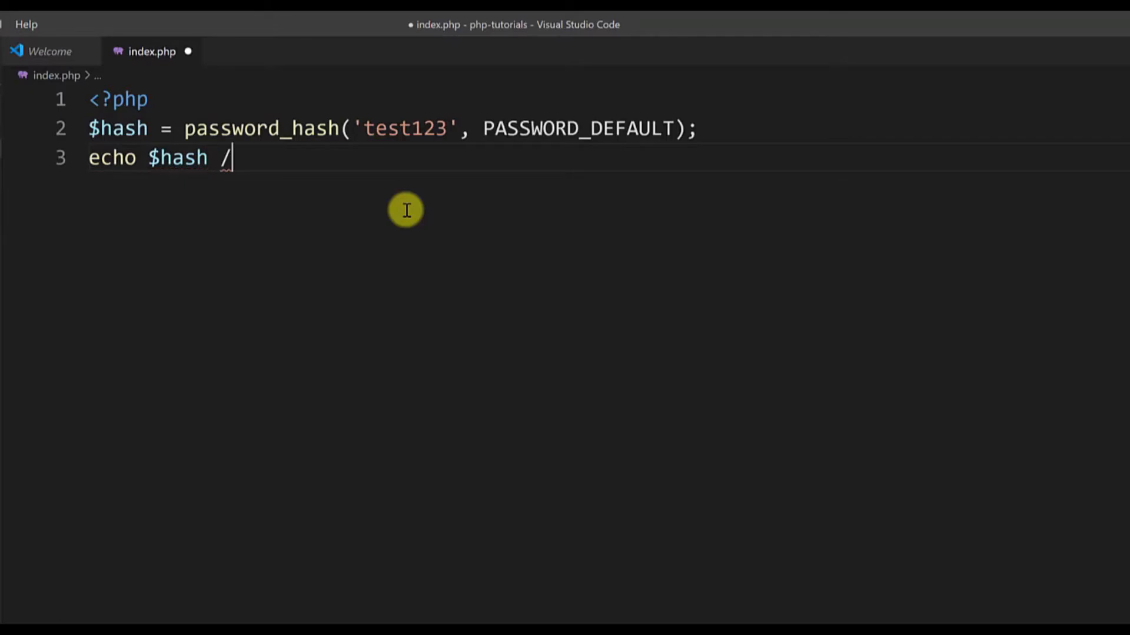
pyautogui.write('. "<"')
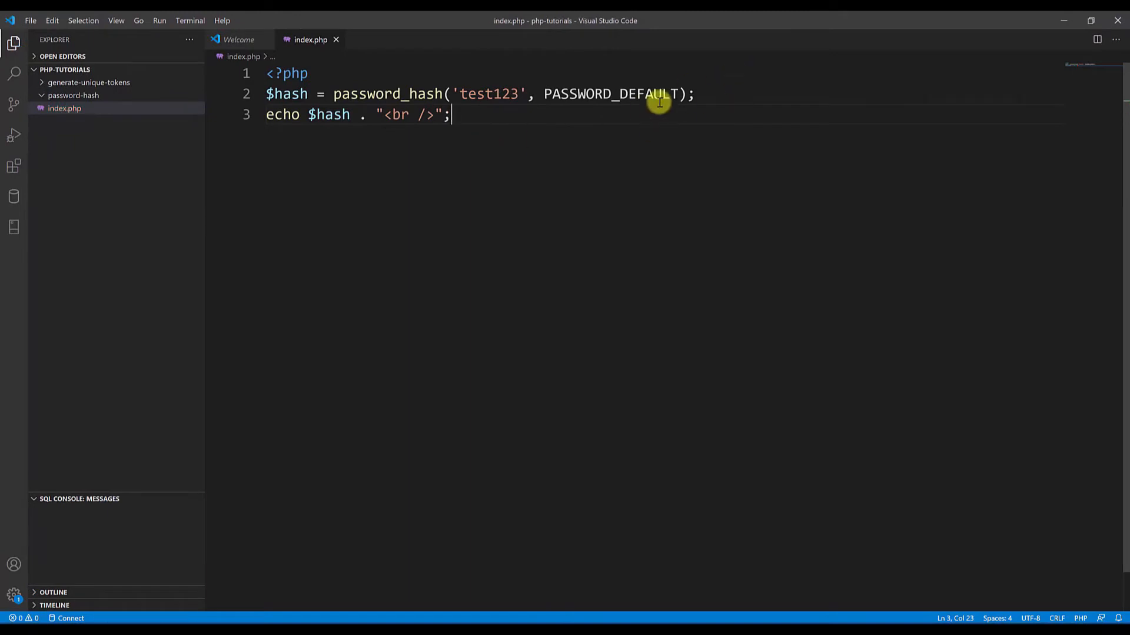
pyautogui.moveTo(146, 61)
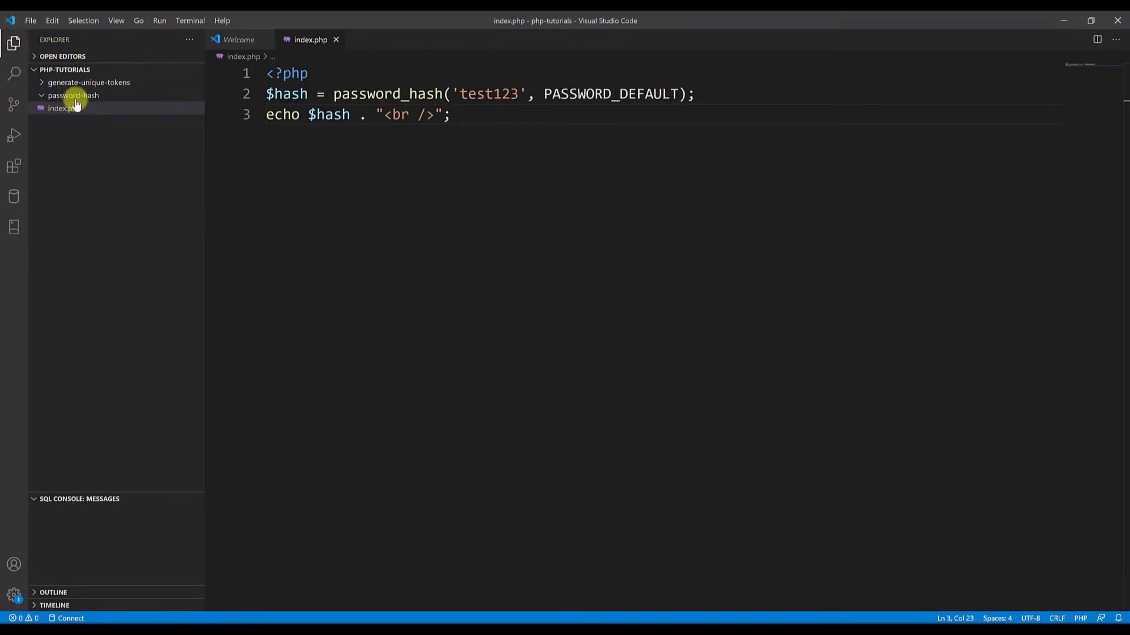
# Step: Load localhost/php-tutorials/password-hash/index.php in Chrome, which returns Object not found
pyautogui.click(14, 44)
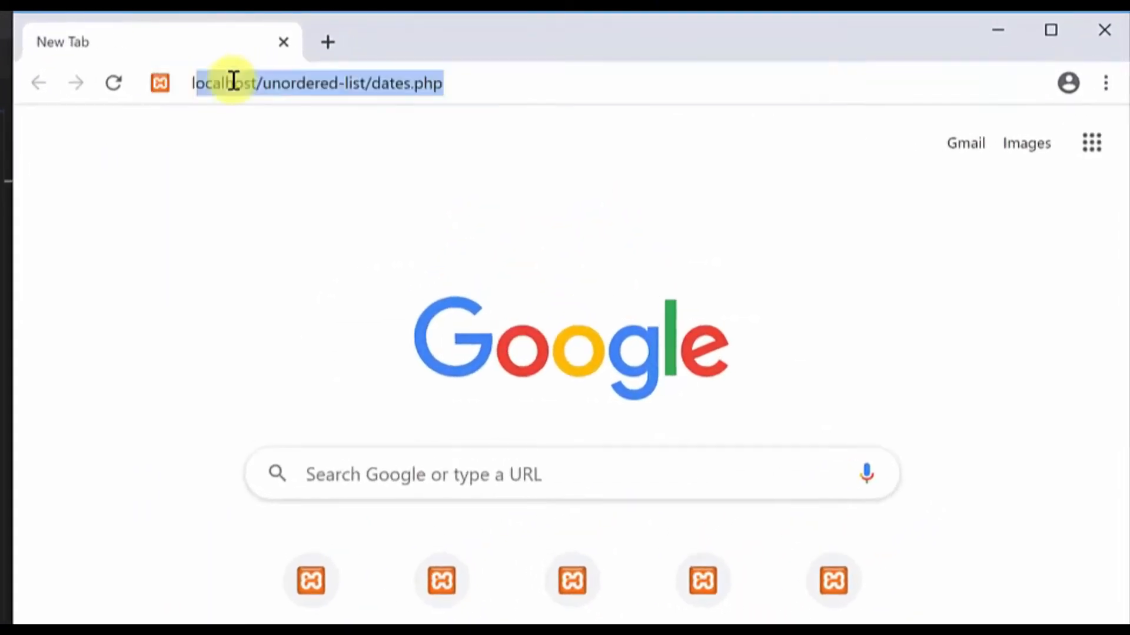
pyautogui.press('Backspace')
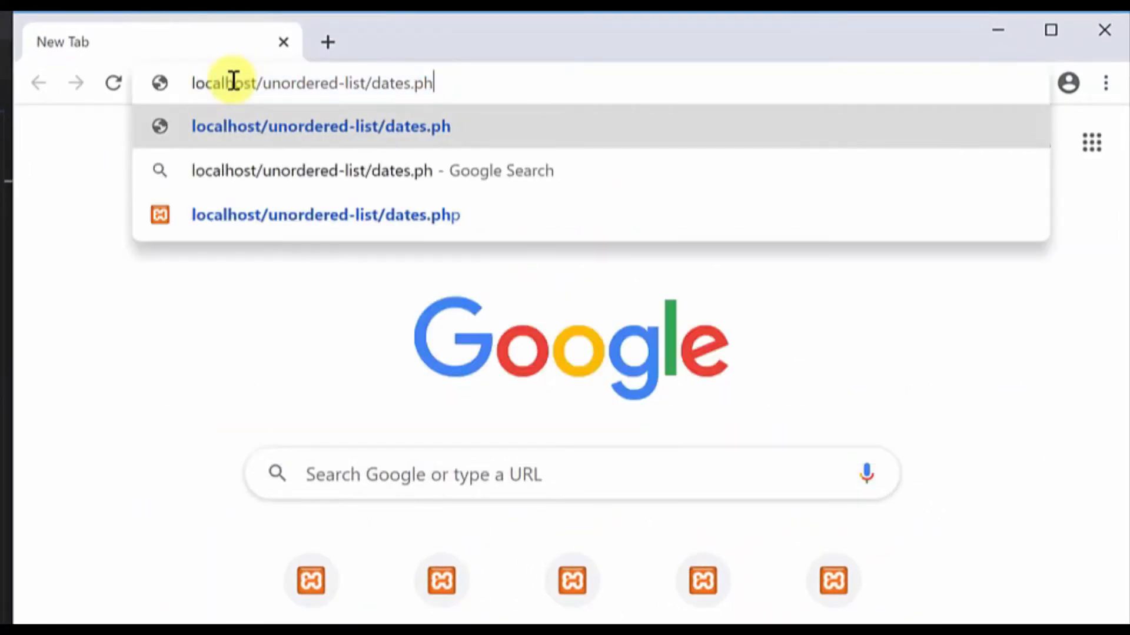
pyautogui.write('localhost/php-')
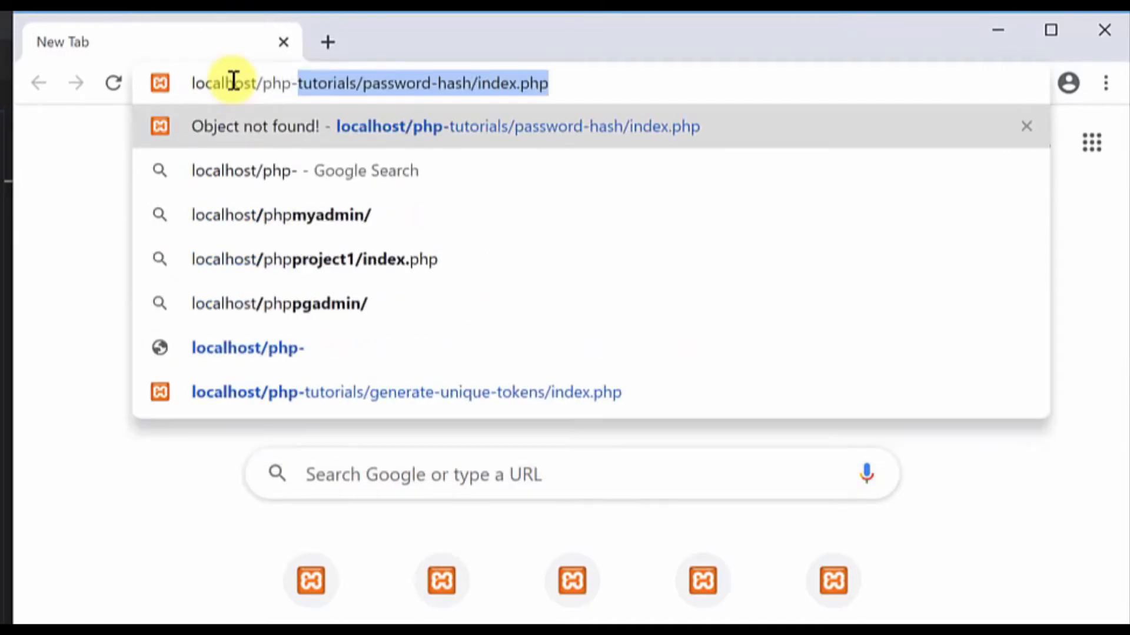
pyautogui.write('tutorials/password-hash/index.php')
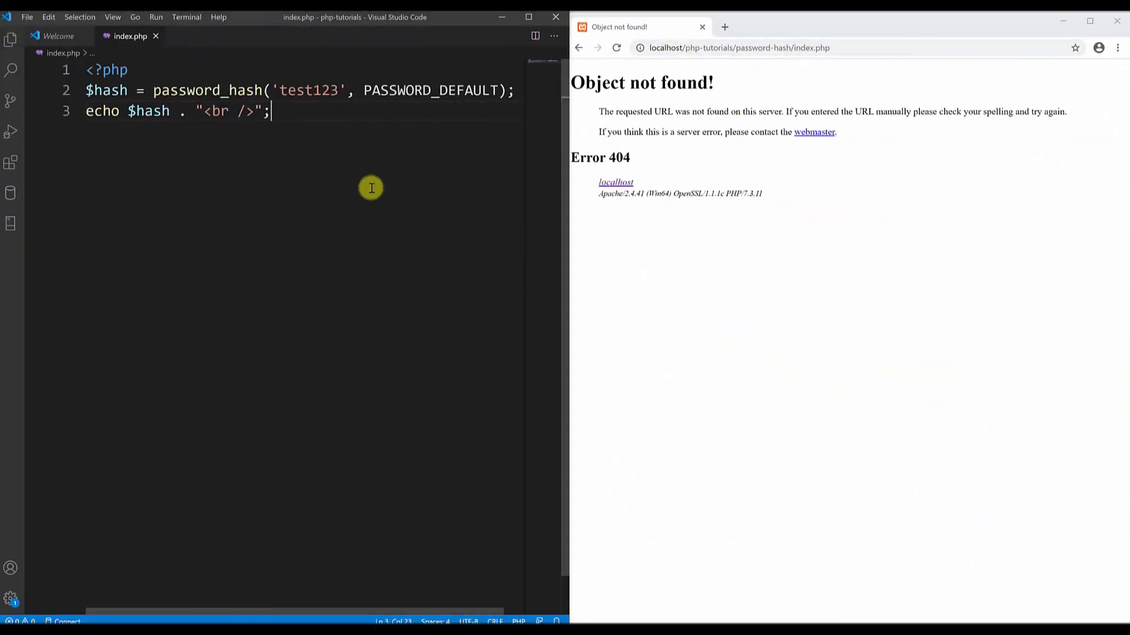
# Step: Move index.php into the password-hash folder and reload to show the bcrypt hash
pyautogui.click(10, 40)
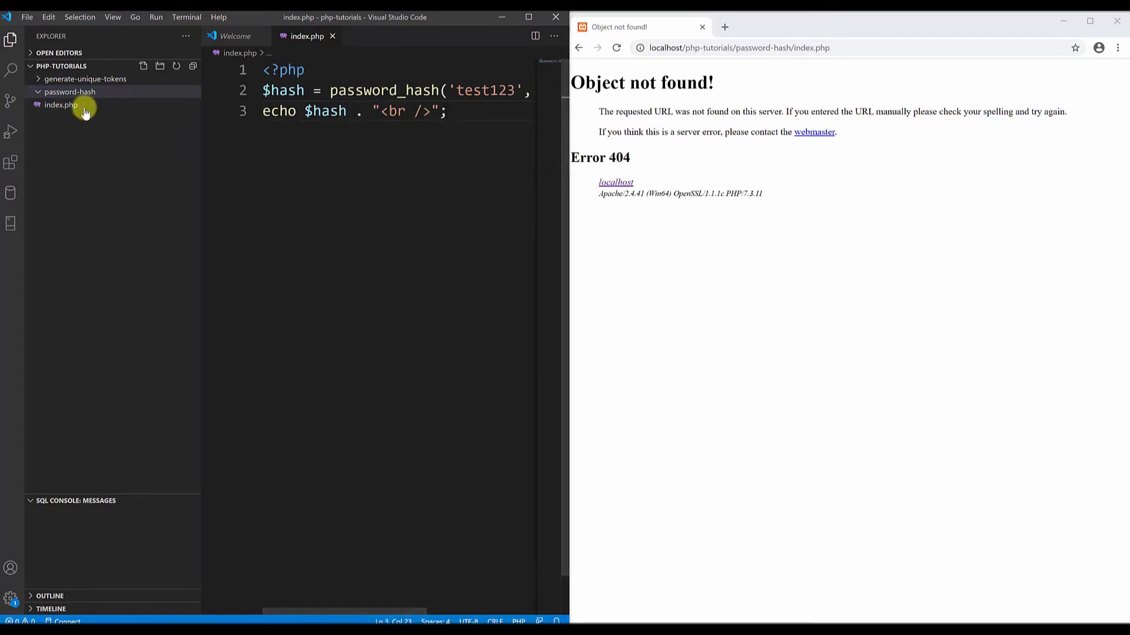
pyautogui.click(69, 92)
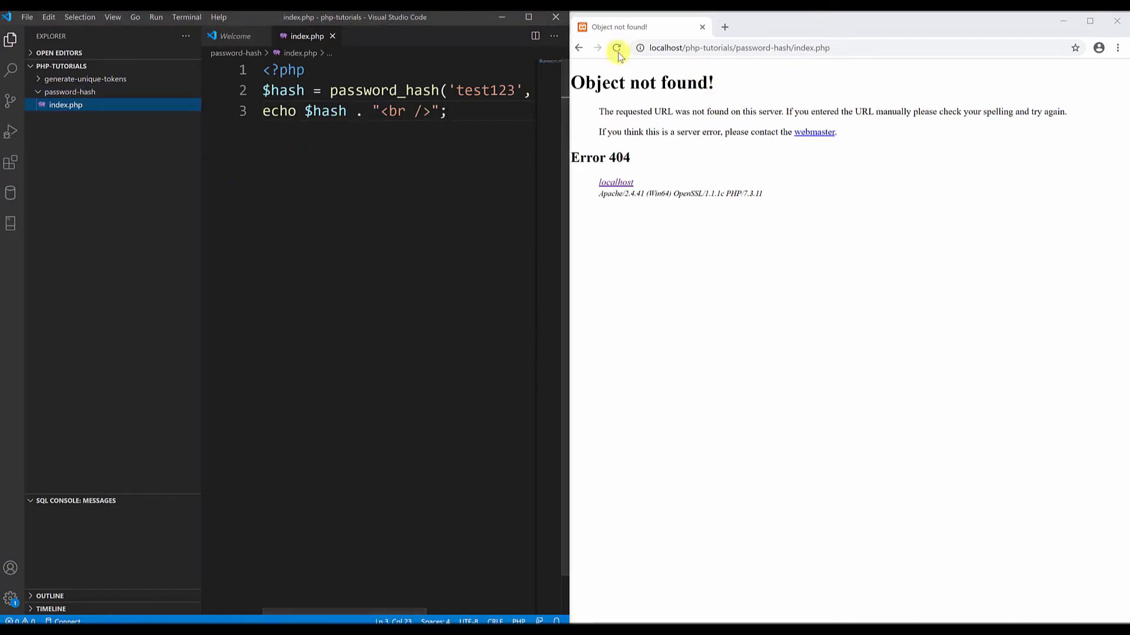
pyautogui.click(616, 47)
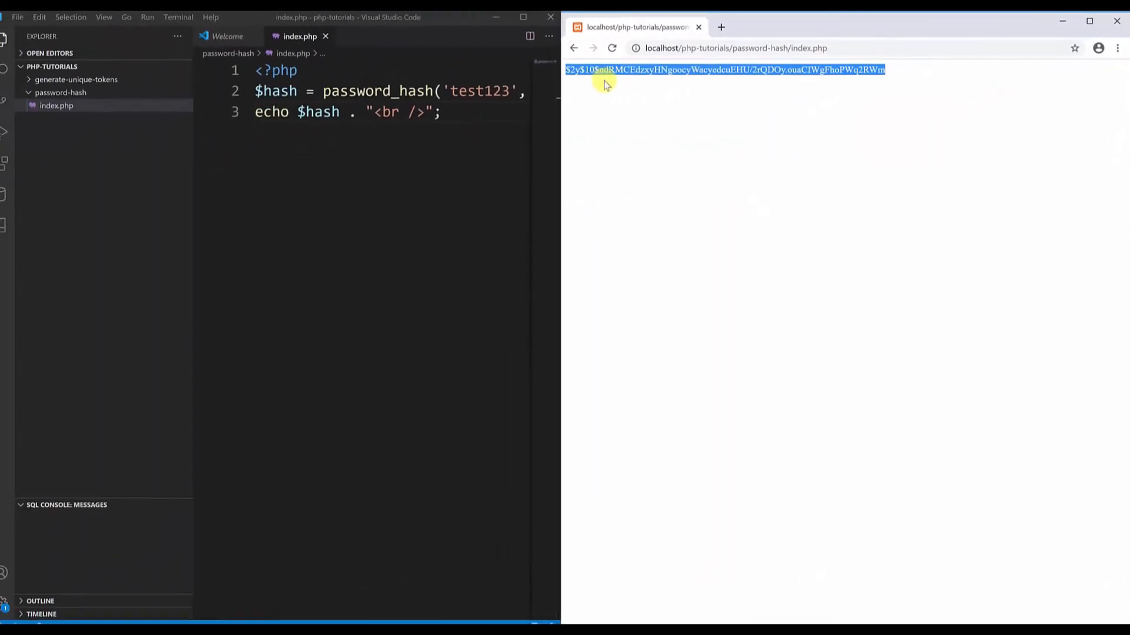
pyautogui.click(489, 110)
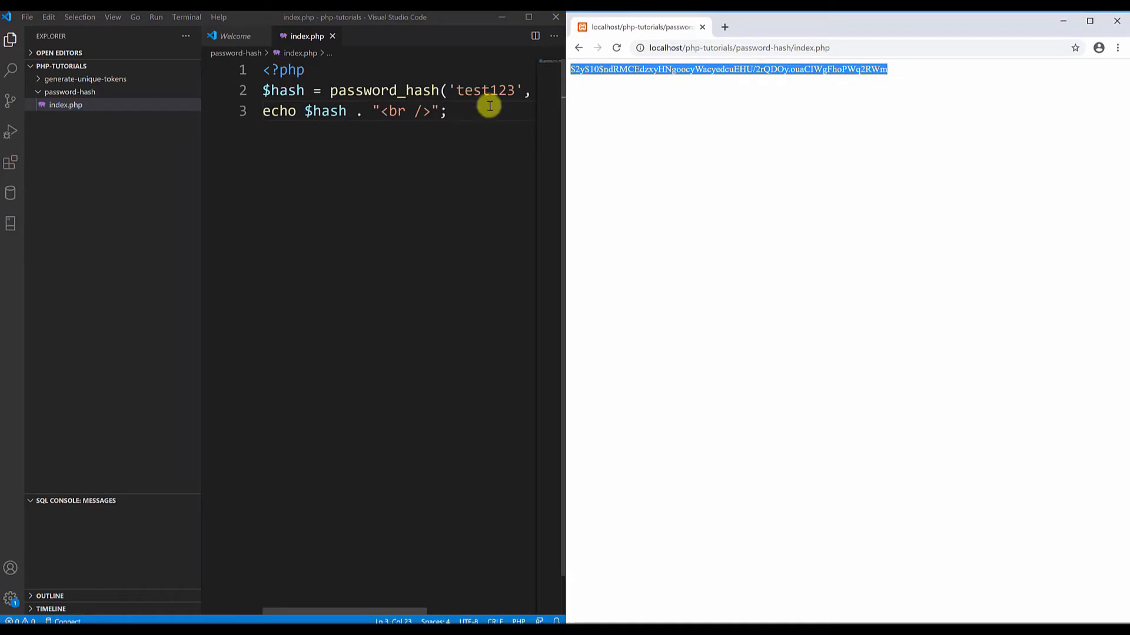
# Step: Hide the Explorer, highlight 'test123', and reload to show a different generated hash
pyautogui.click(10, 40)
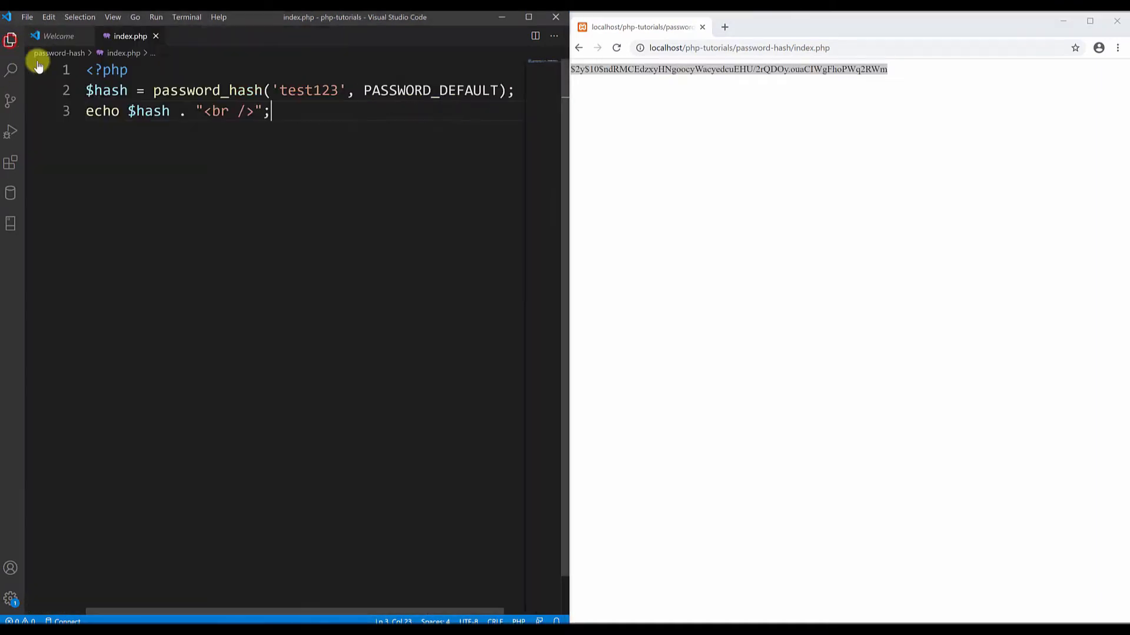
pyautogui.doubleClick(309, 90)
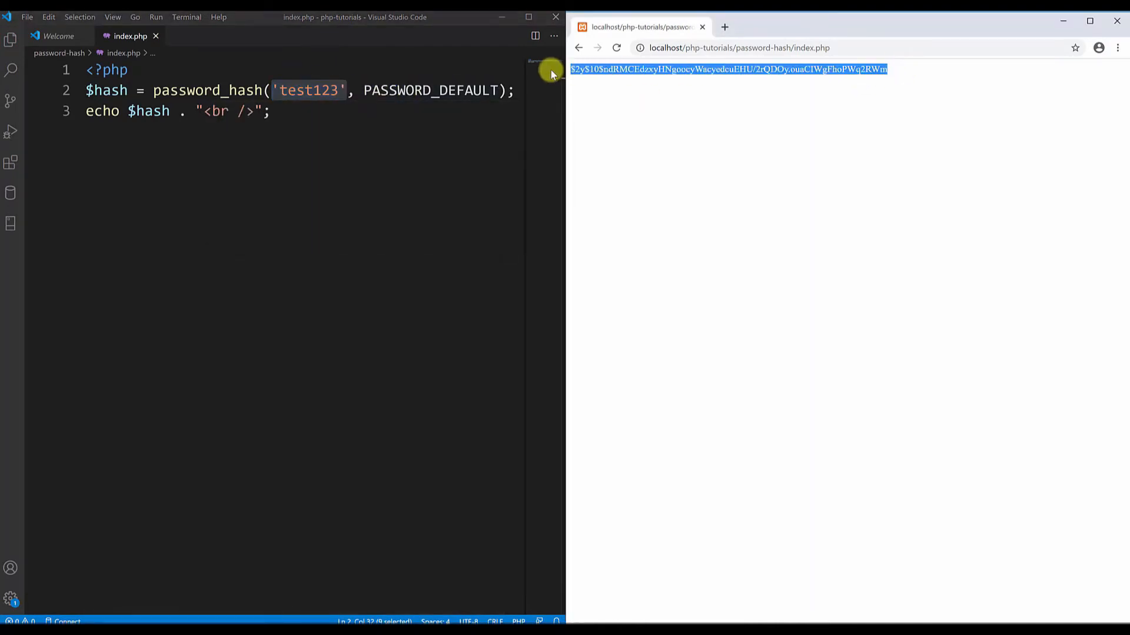
pyautogui.click(617, 48)
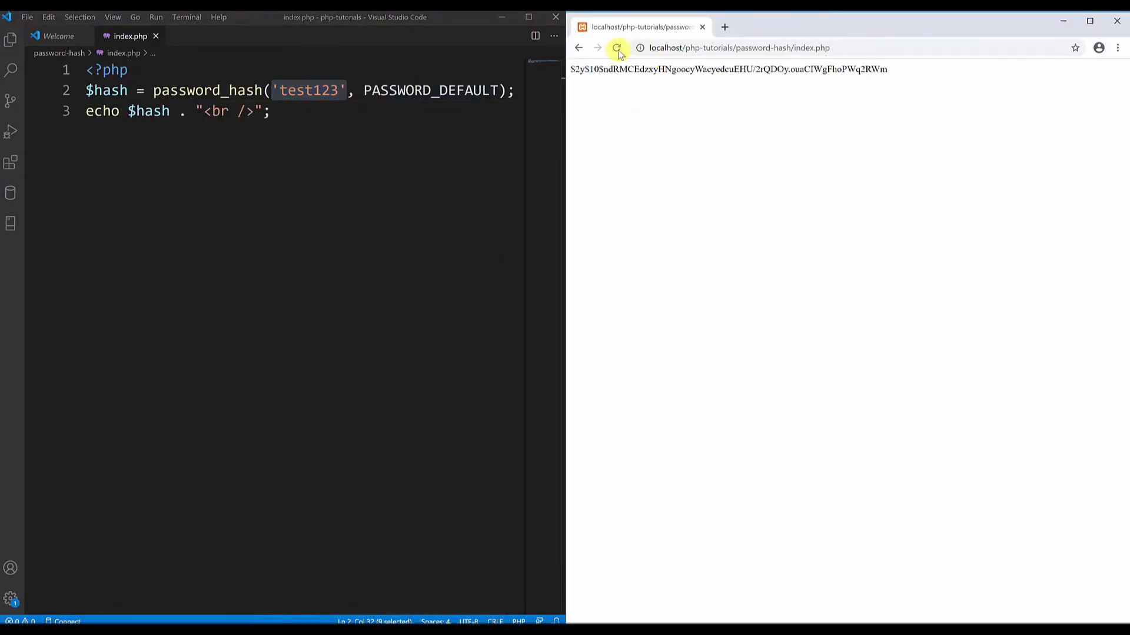
pyautogui.click(615, 47)
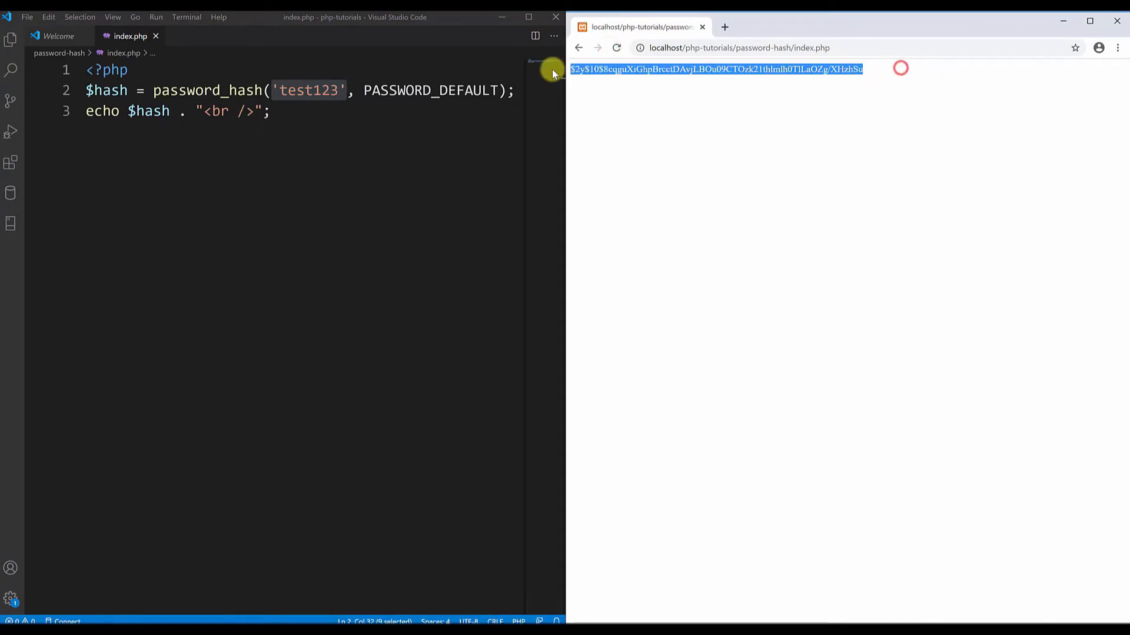
pyautogui.moveTo(503, 158)
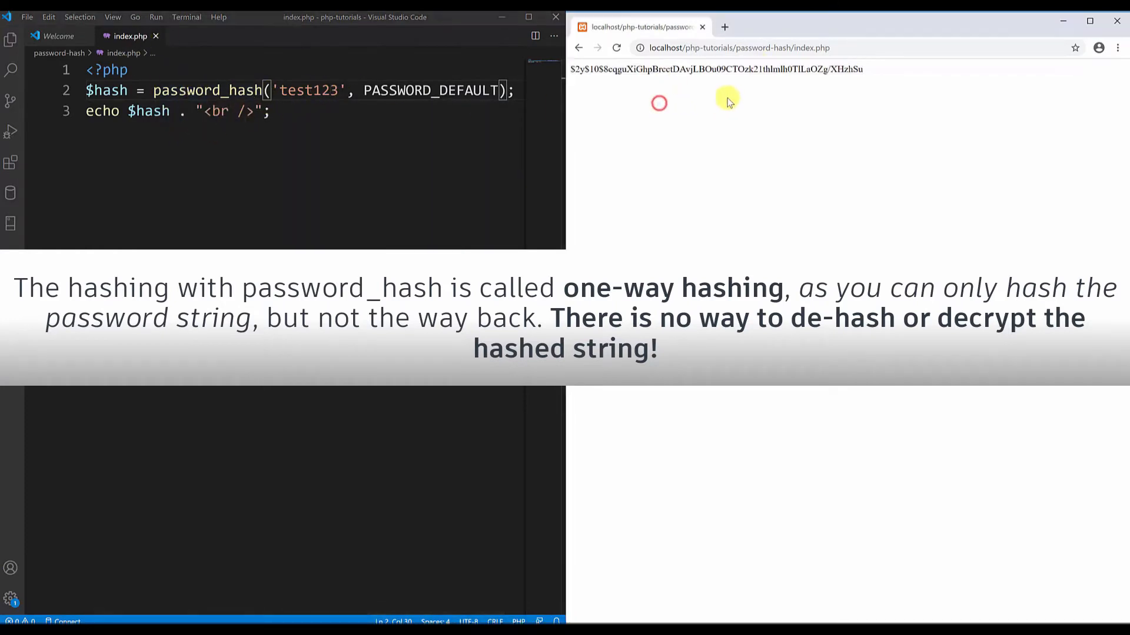
pyautogui.moveTo(749, 88)
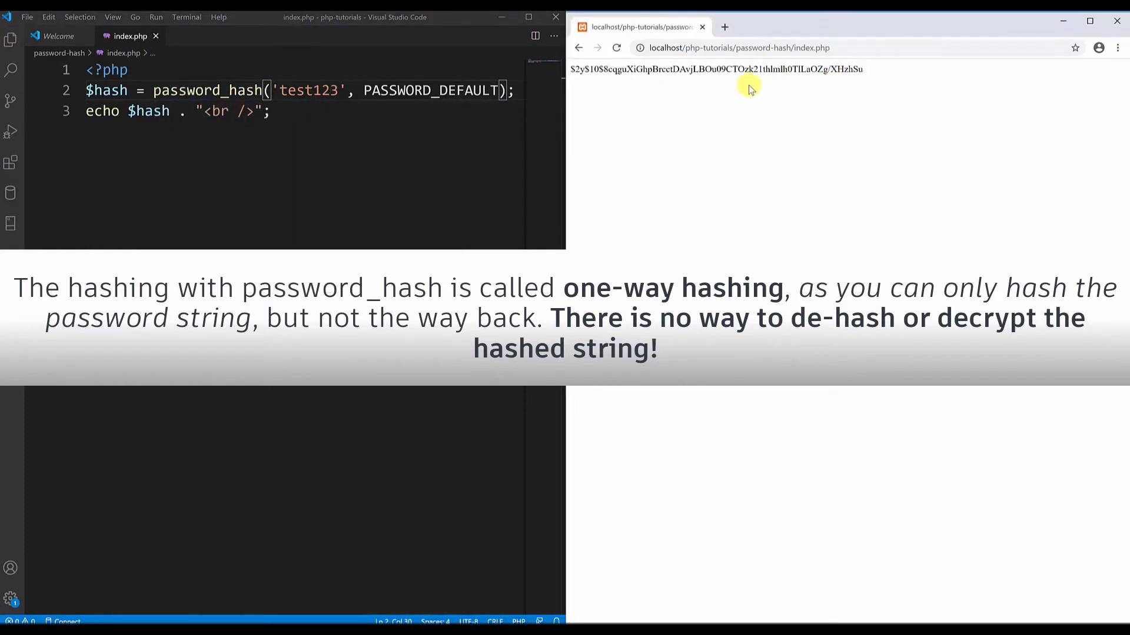
pyautogui.moveTo(176, 98)
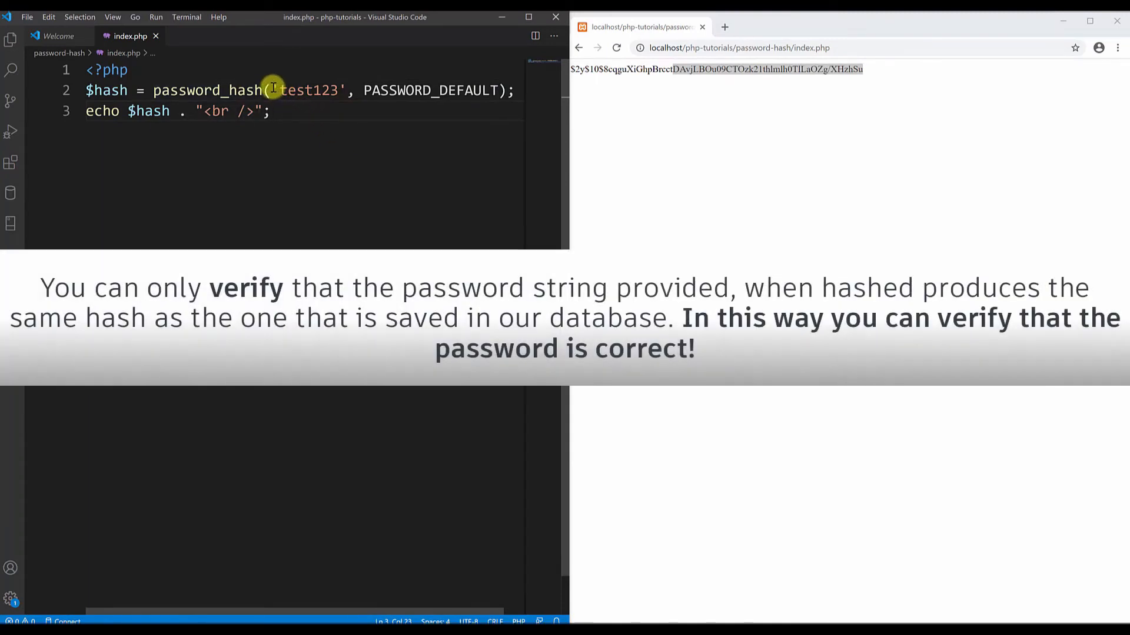
pyautogui.moveTo(267, 116)
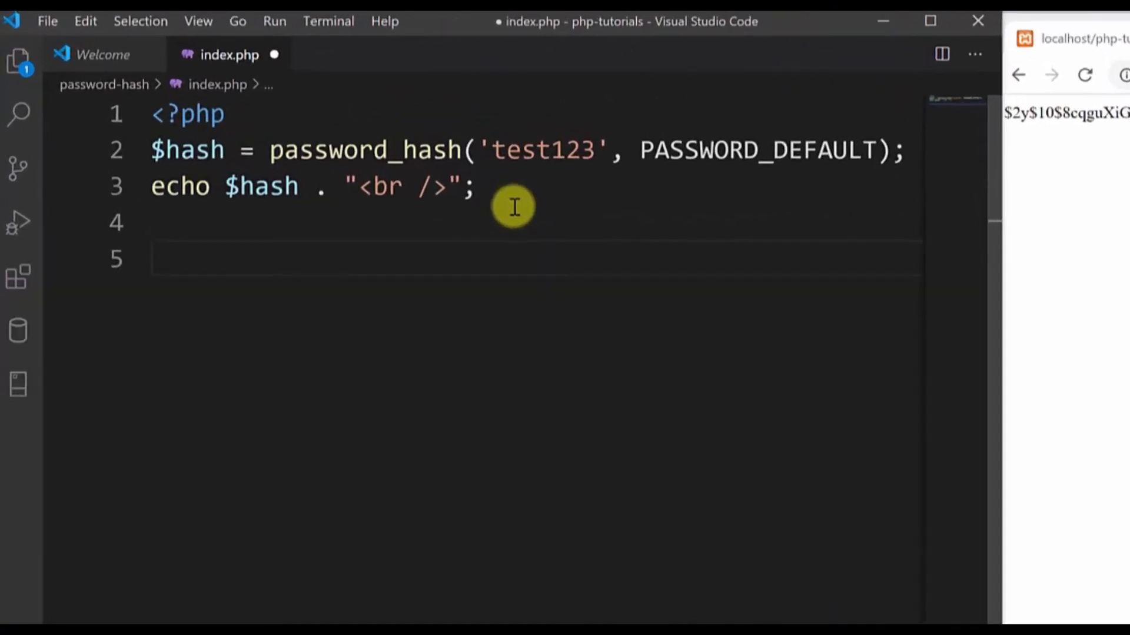
pyautogui.write('password_verify(')
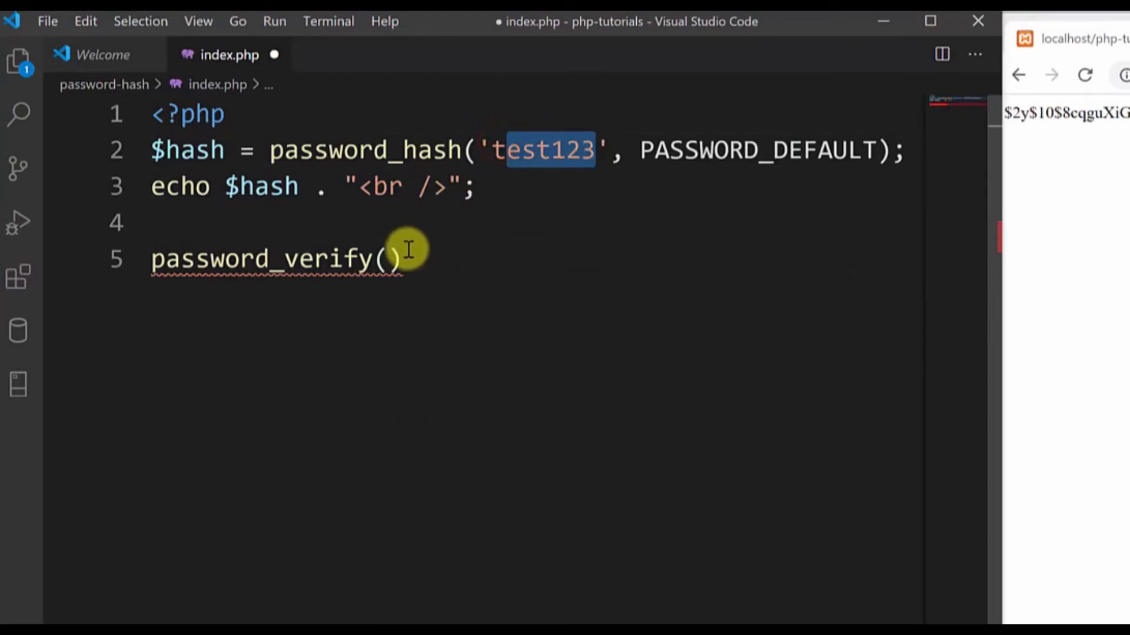
pyautogui.write("'te'")
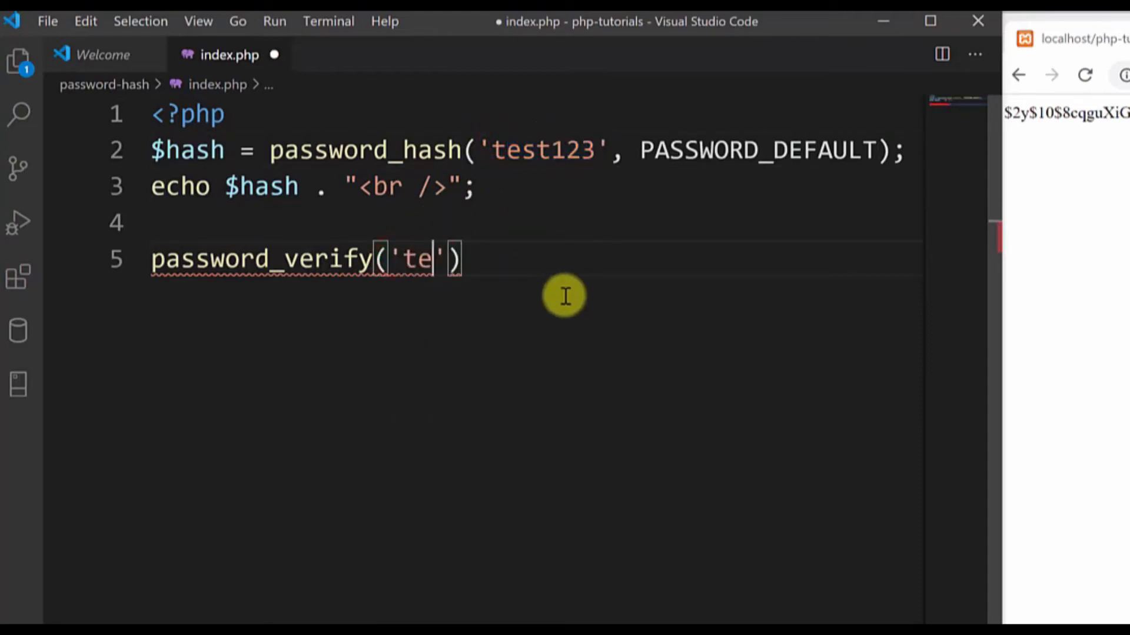
pyautogui.write('st423')
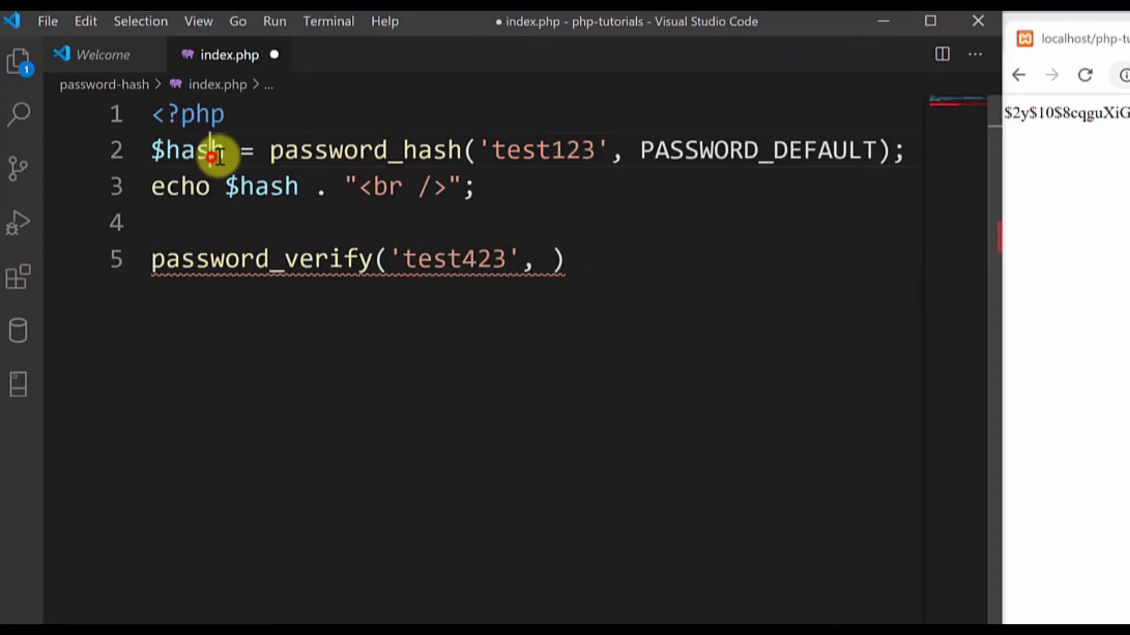
pyautogui.write('$hash')
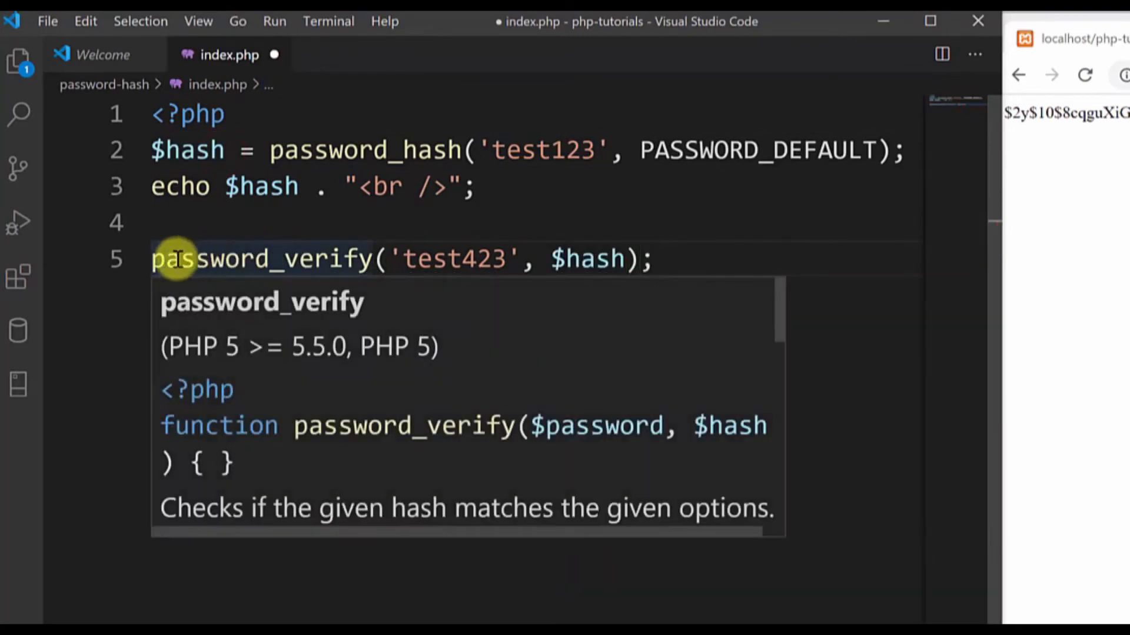
pyautogui.click(760, 294)
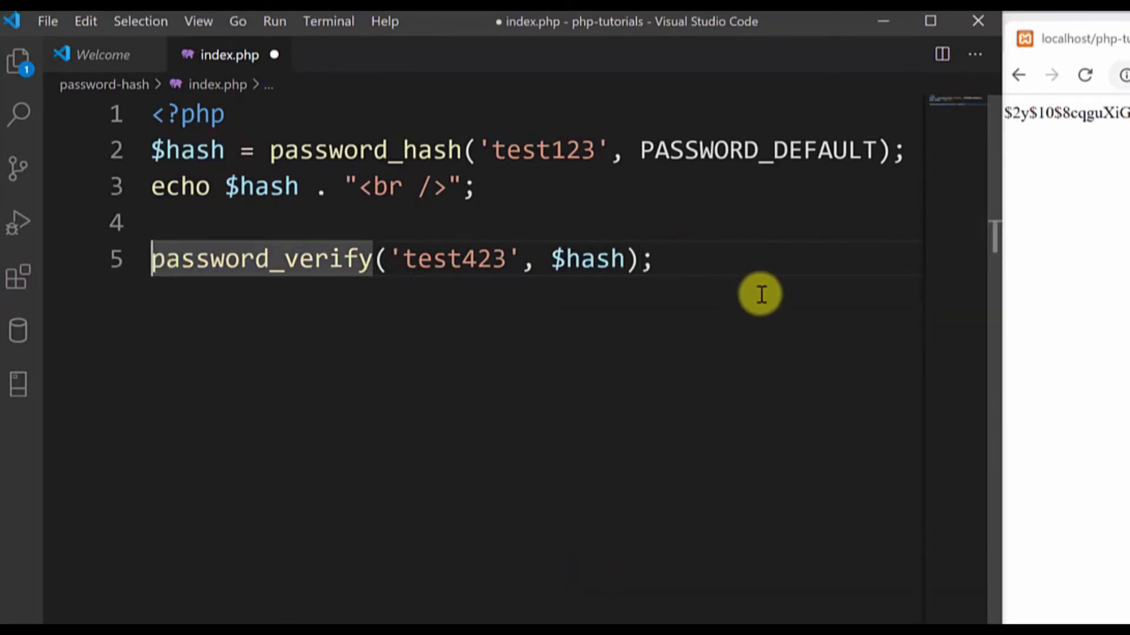
pyautogui.write('$verify -')
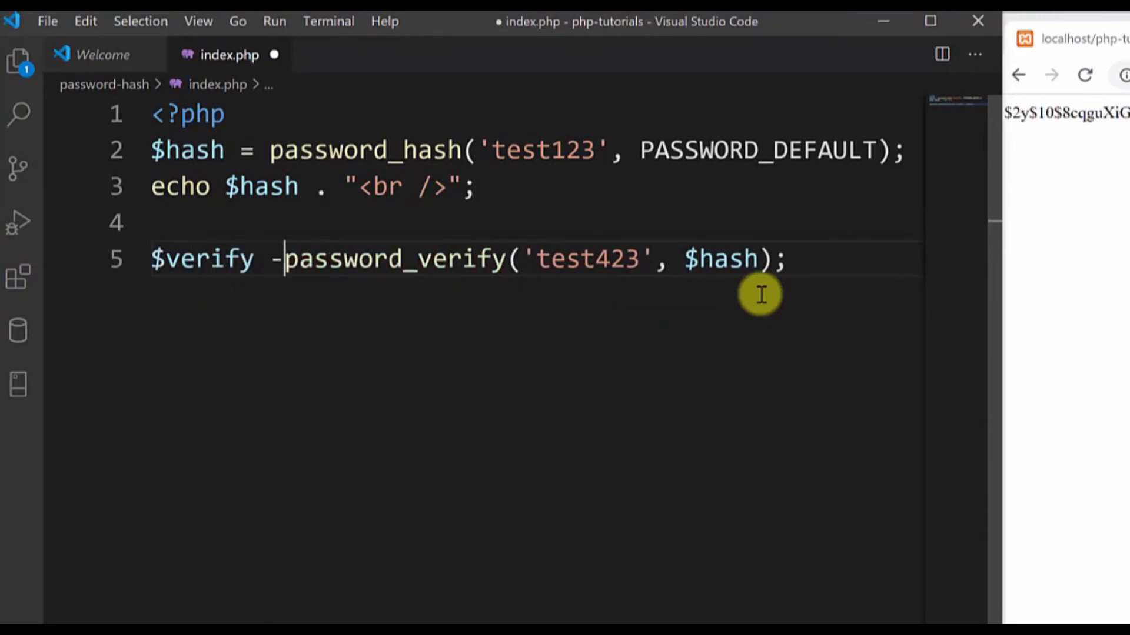
pyautogui.write('=')
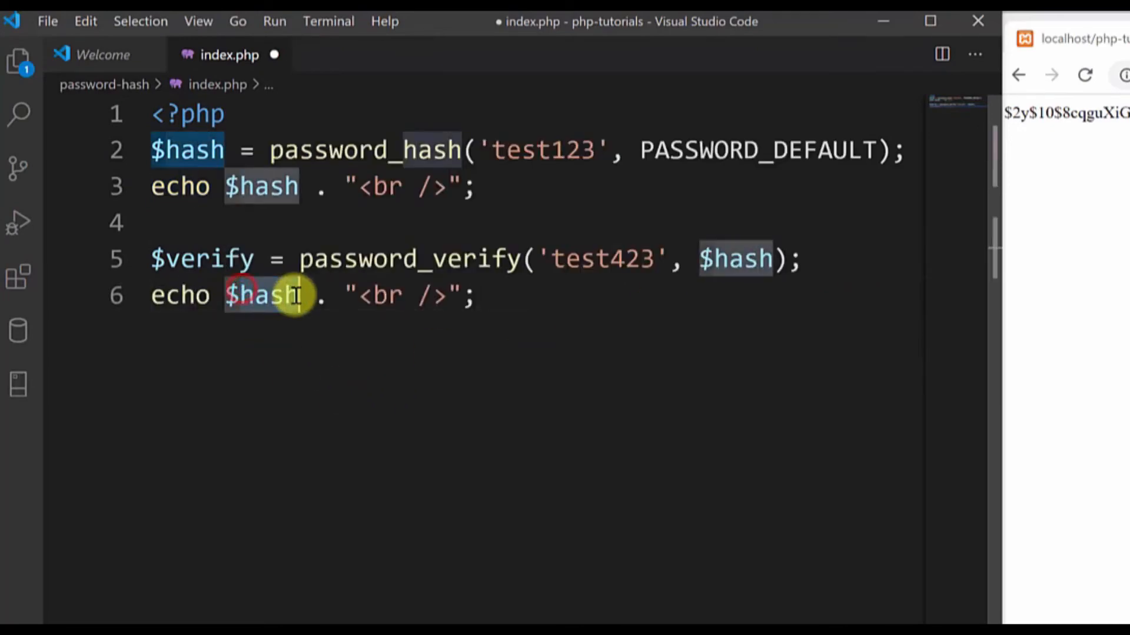
# Step: Echo $verify followed by "<br />" on line 6, save, and rerun the page
pyautogui.write('$verify')
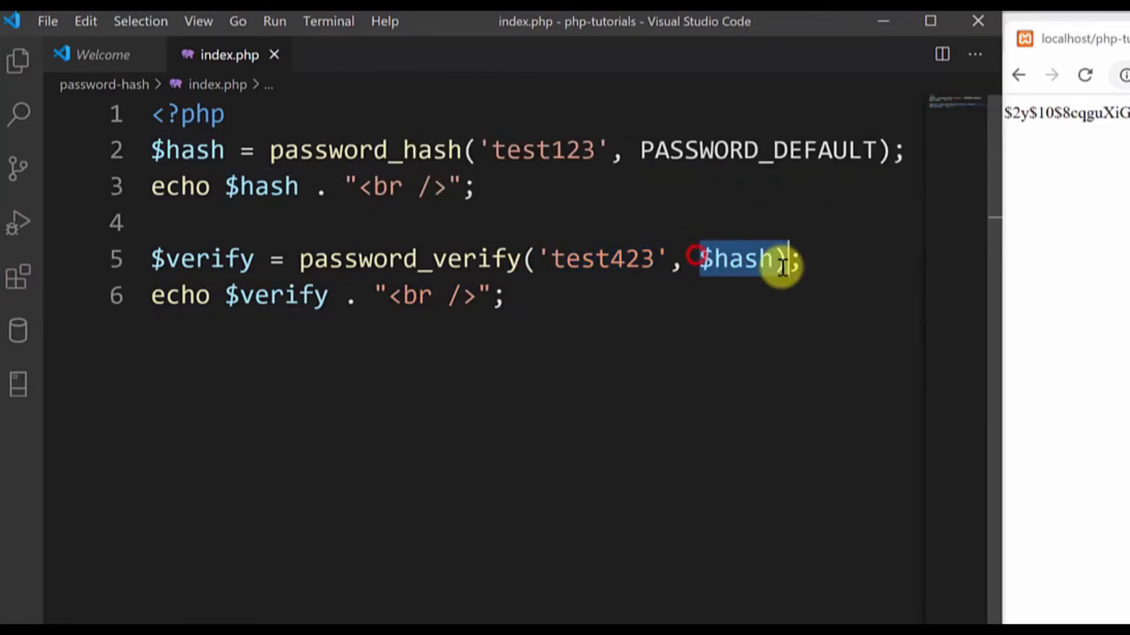
pyautogui.click(734, 259)
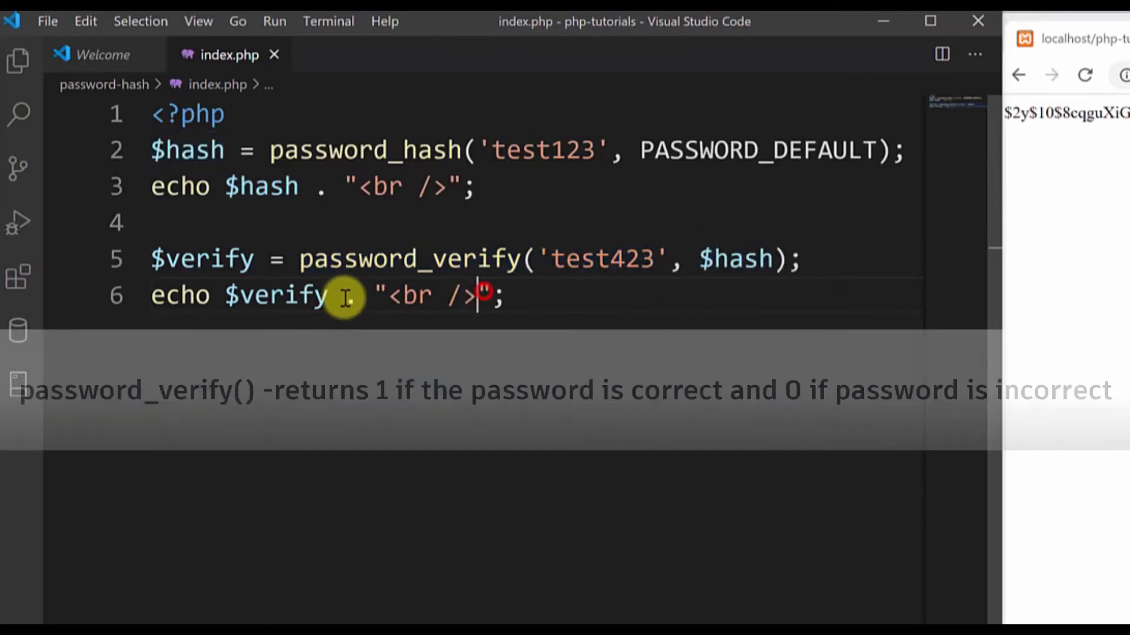
pyautogui.moveTo(274, 295)
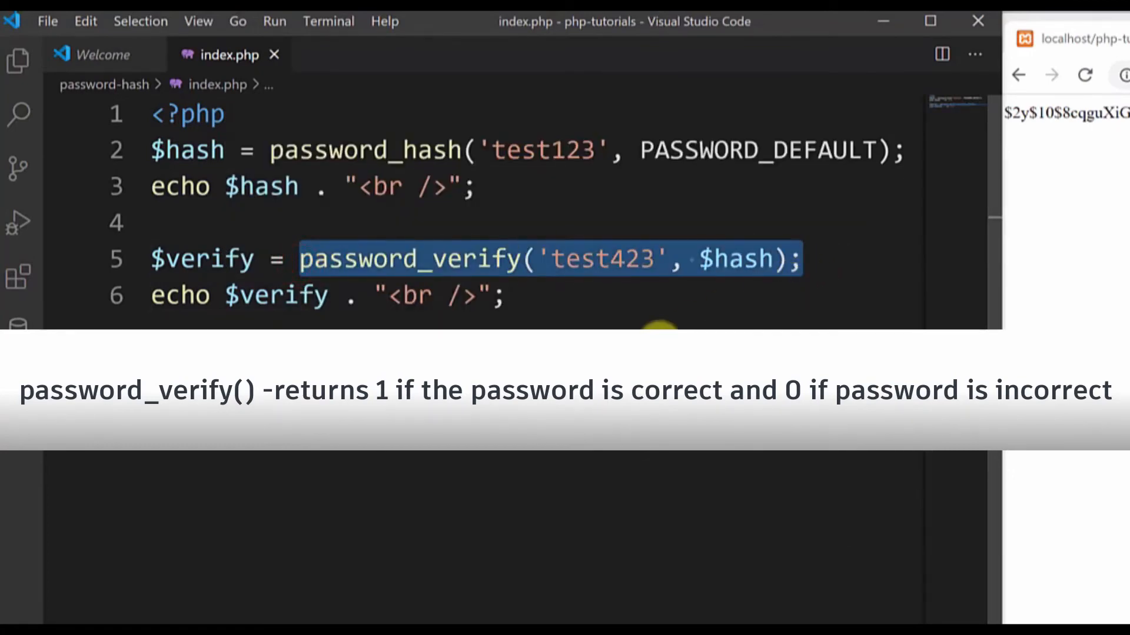
pyautogui.click(505, 295)
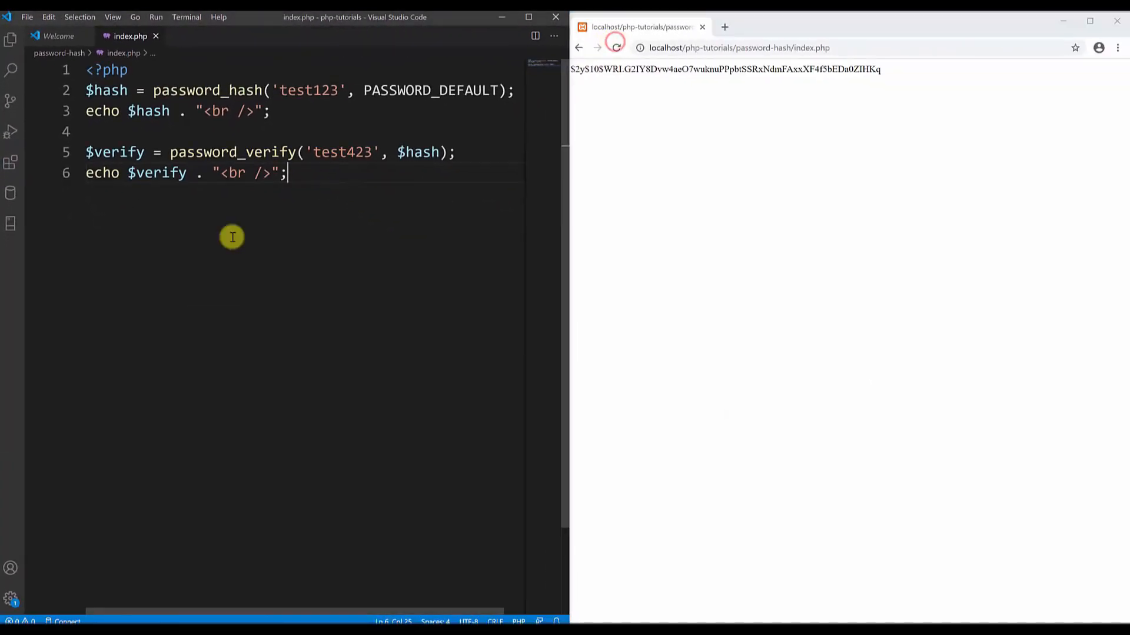
pyautogui.moveTo(126, 173)
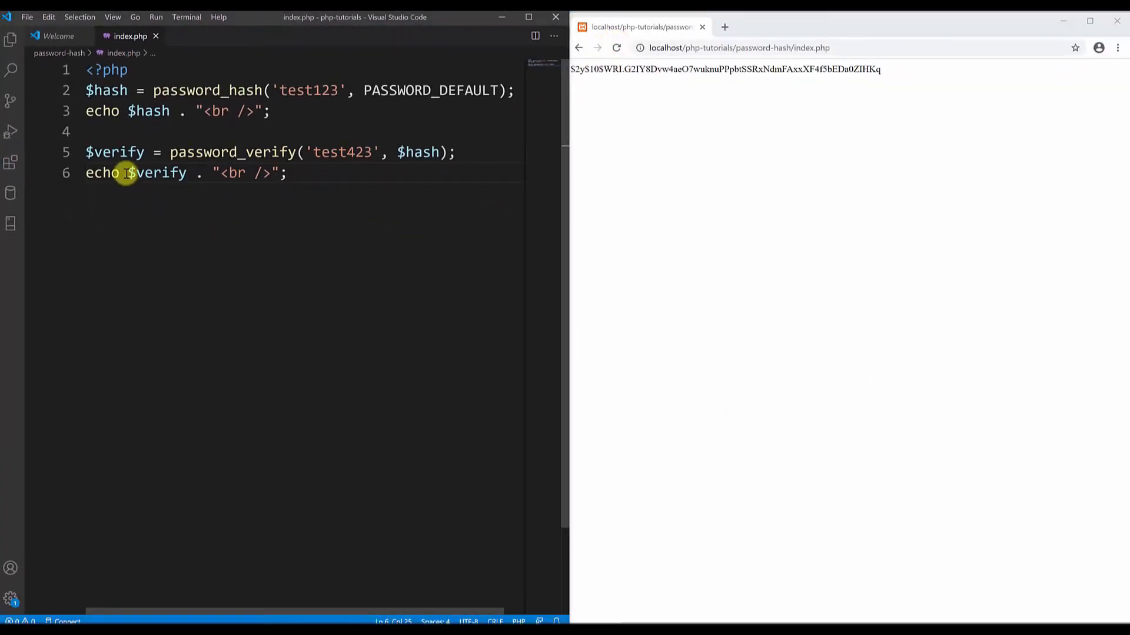
# Step: Cast $verify to (int) in the echo so the page prints 0 under the hash
pyautogui.write('(int')
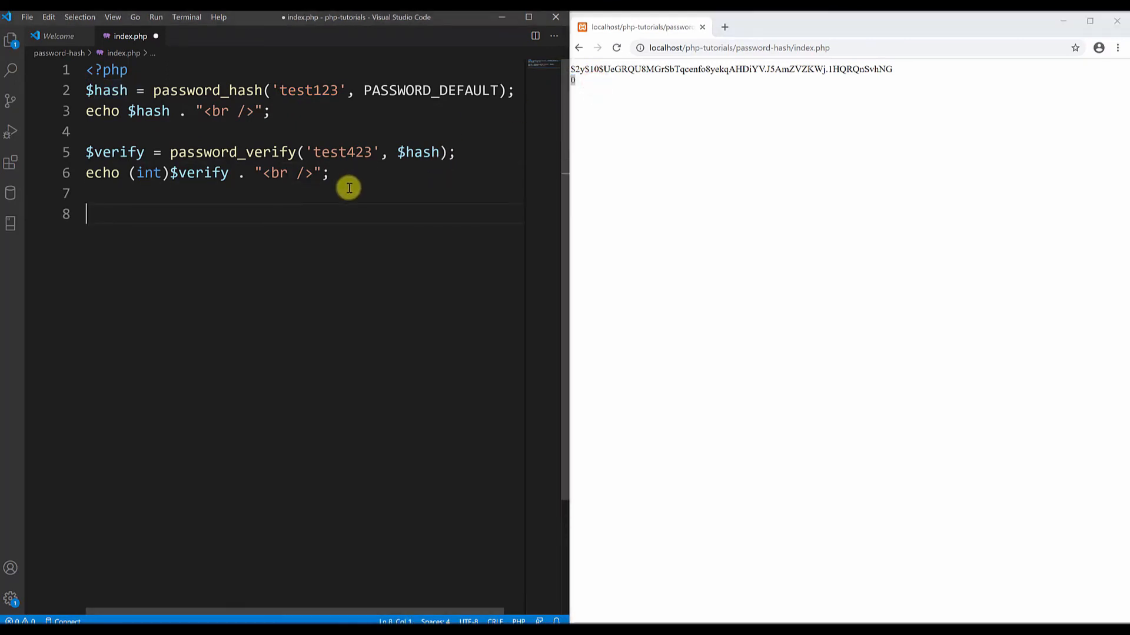
pyautogui.moveTo(334, 171)
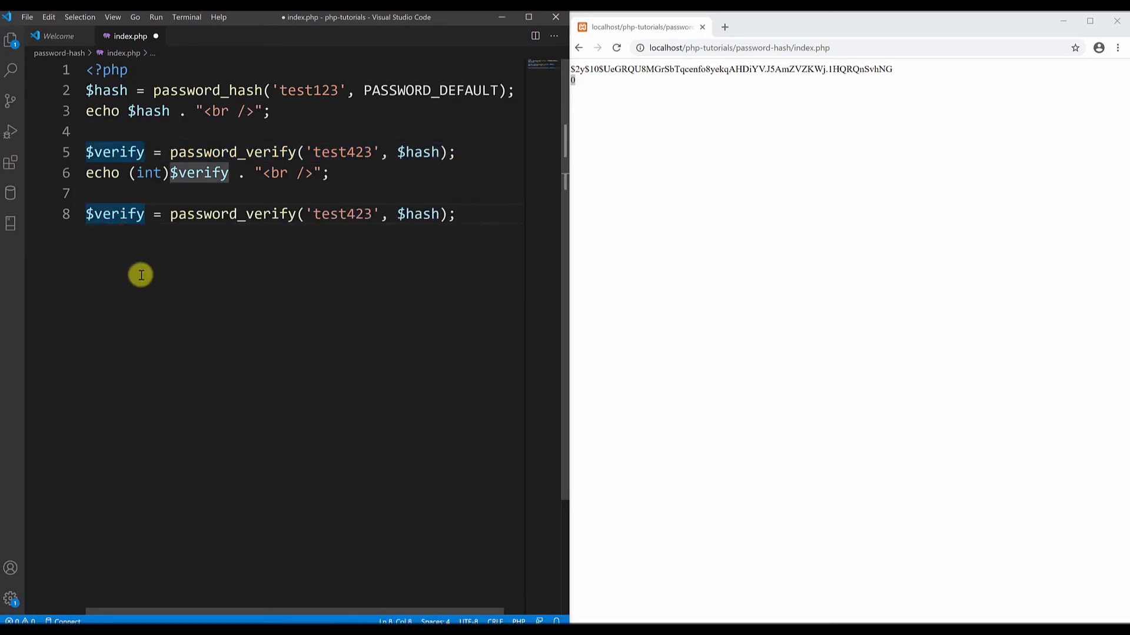
# Step: Add $verify1 = password_verify('test123', $hash); and echo (int)$verify1 . "<br />"; printing 1
pyautogui.write('1')
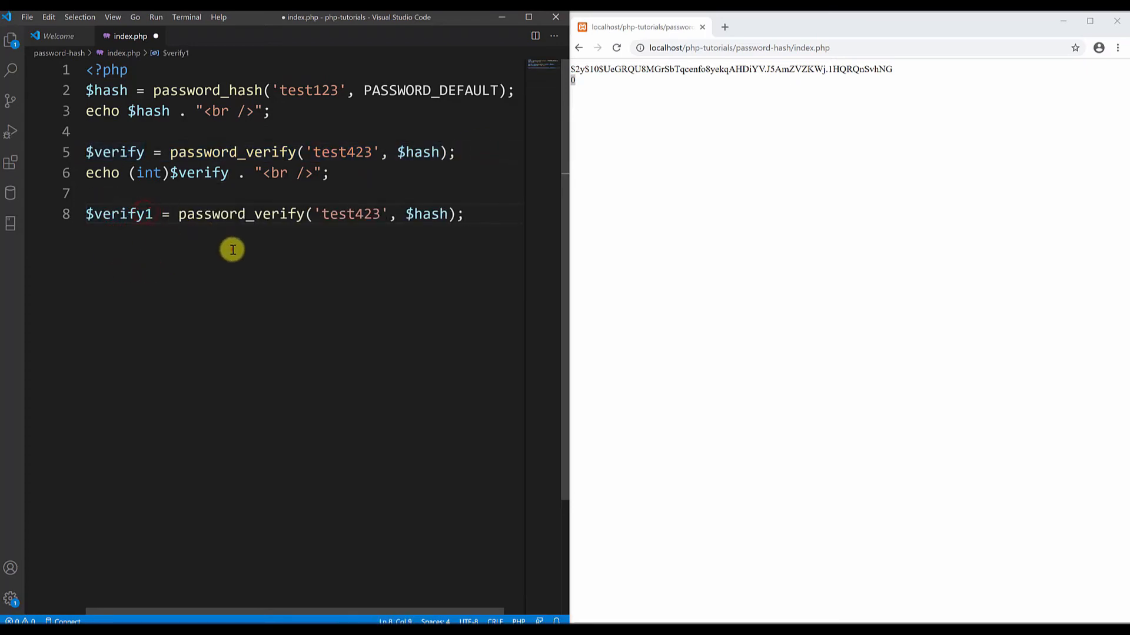
pyautogui.click(312, 90)
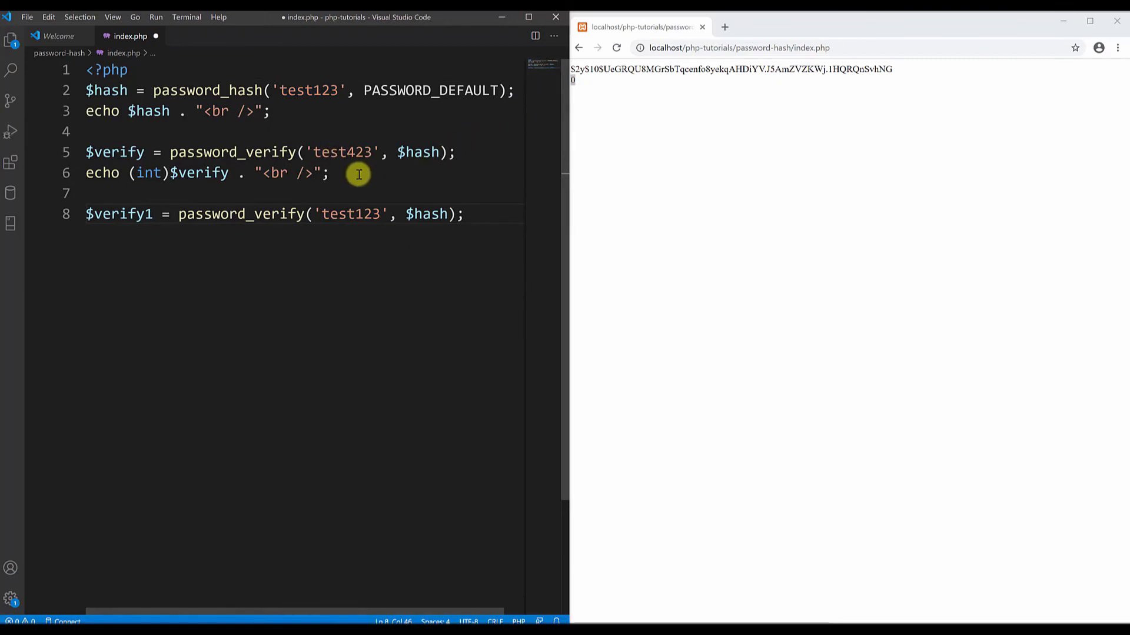
pyautogui.moveTo(567, 242)
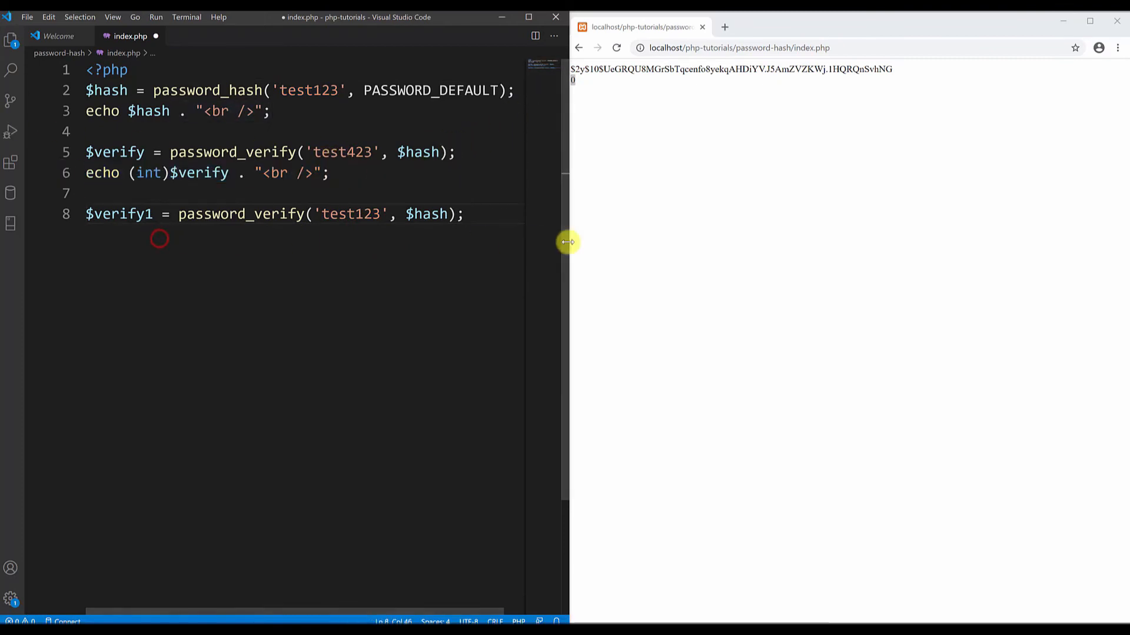
pyautogui.write('echo (int)$verify . "<br />";')
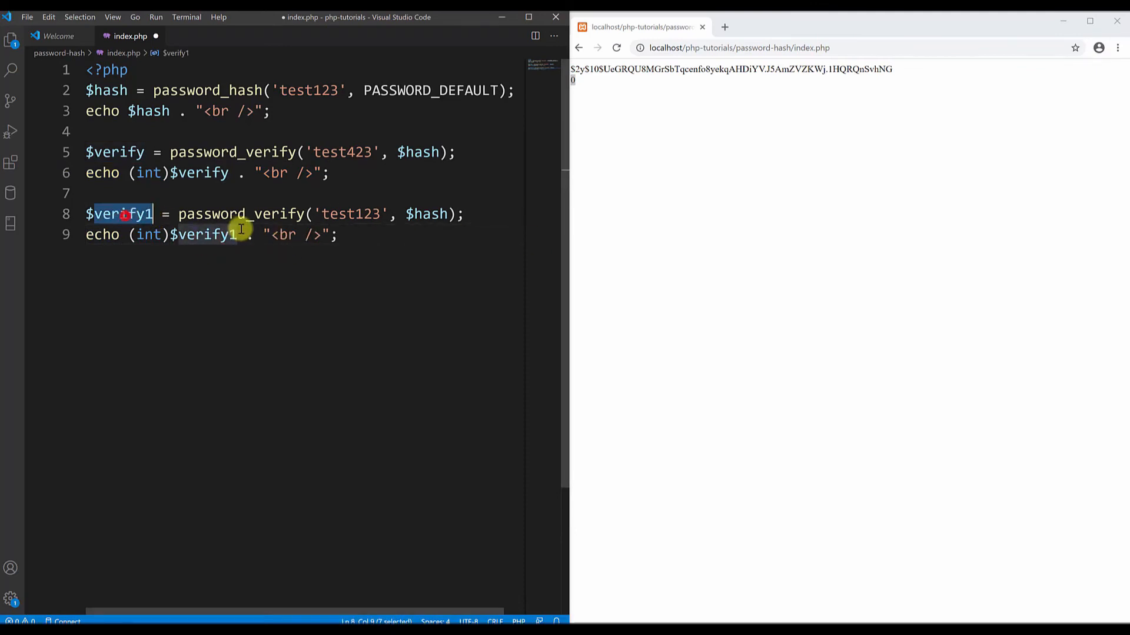
pyautogui.click(237, 234)
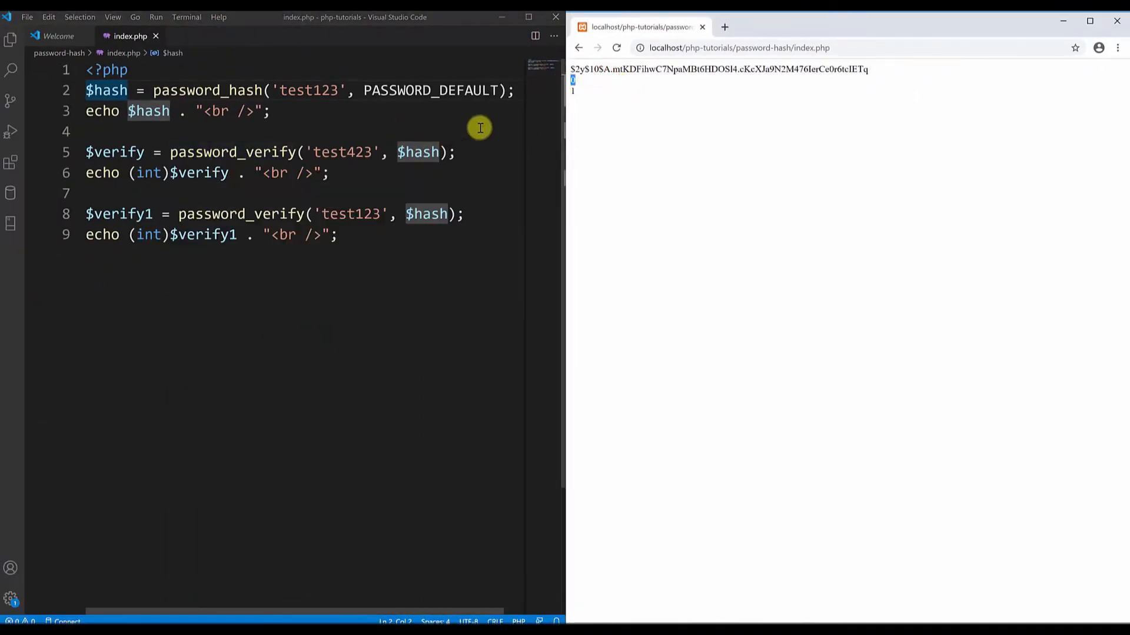
pyautogui.moveTo(602, 88)
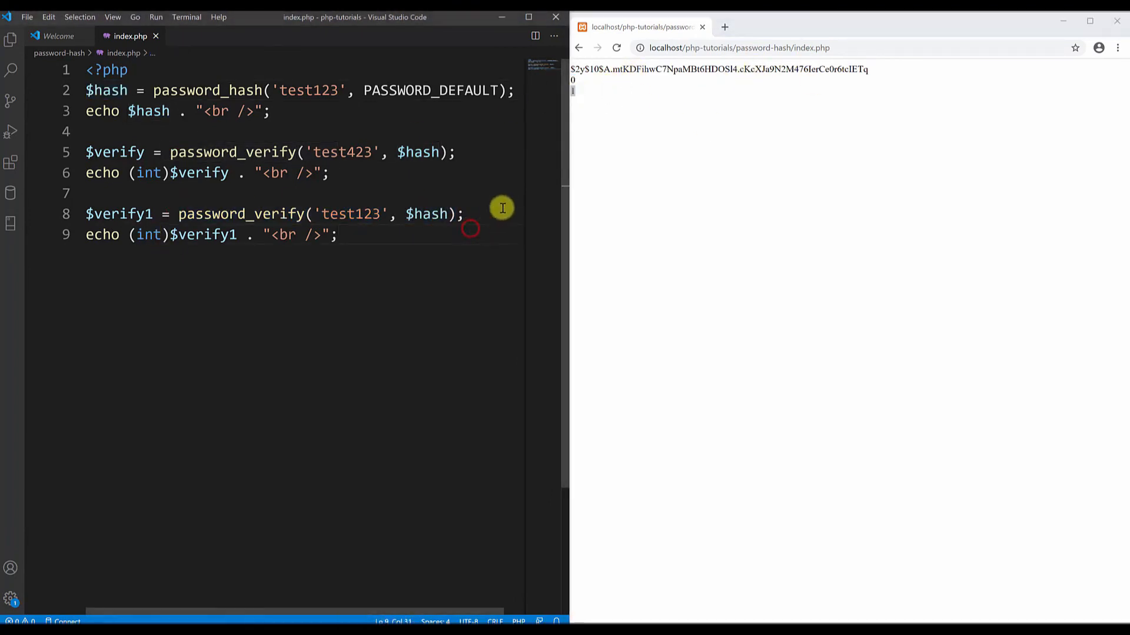
pyautogui.moveTo(603, 107)
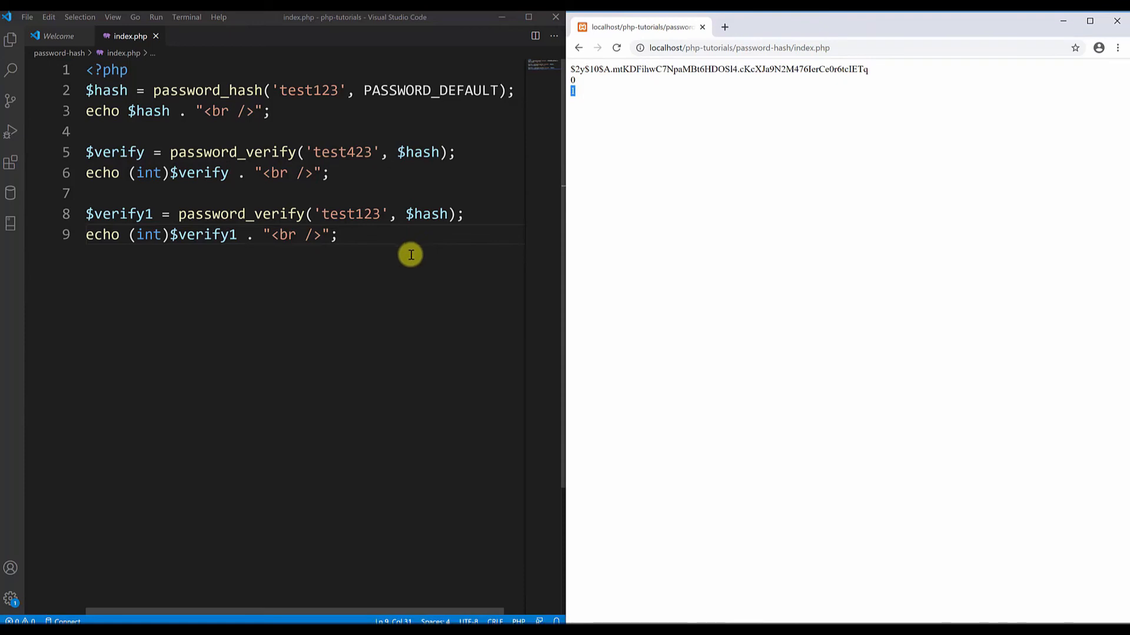
pyautogui.moveTo(352, 192)
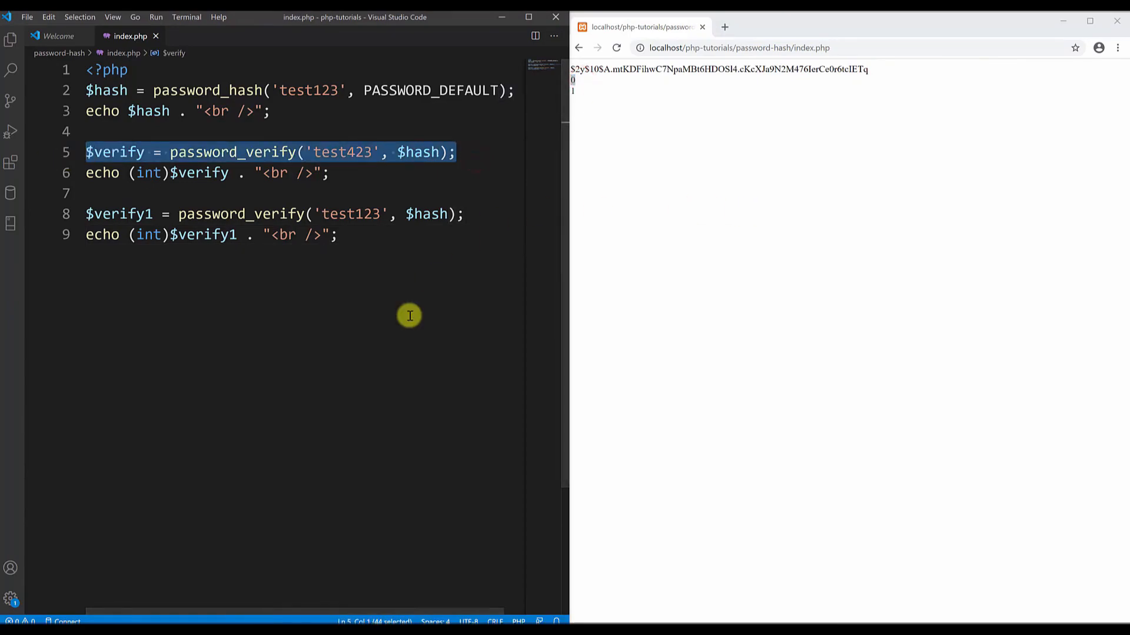
pyautogui.moveTo(381, 400)
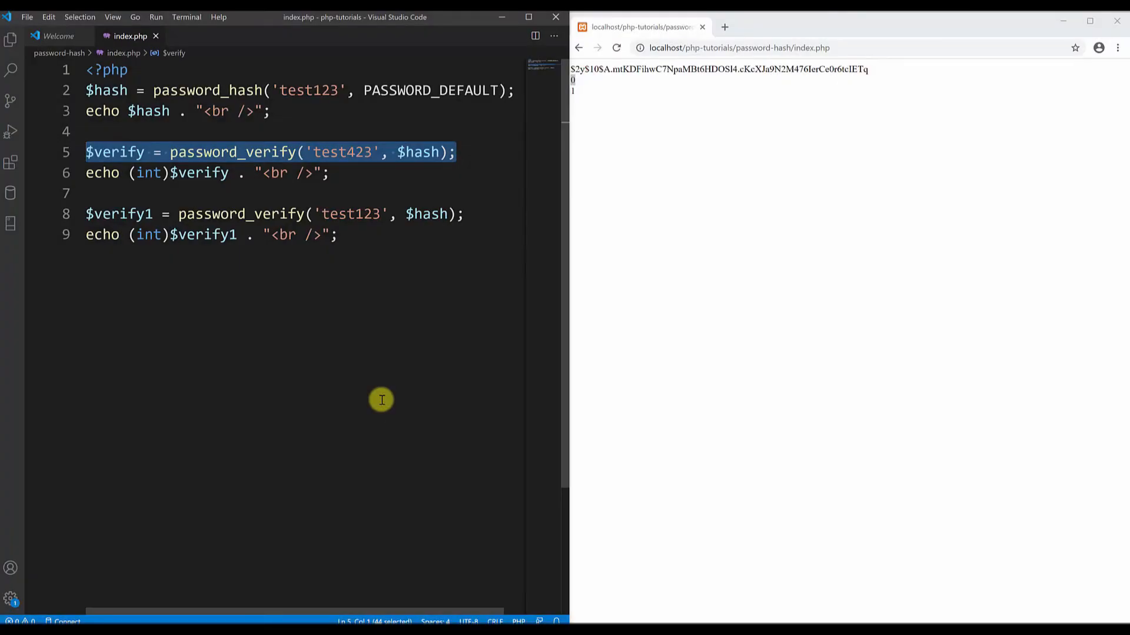